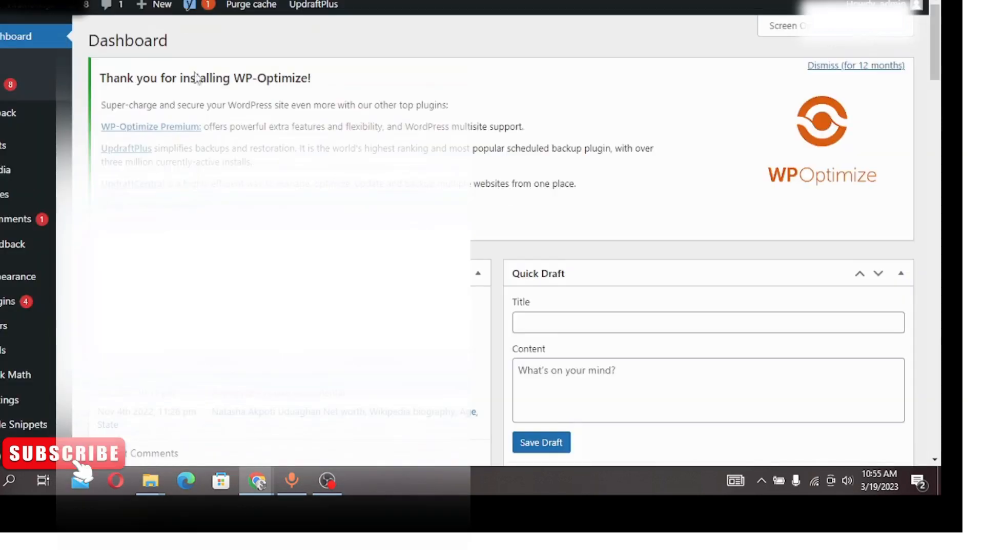
Step: Go to Plugins > Add New from the dashboard sidebar
scroll(down, 3)
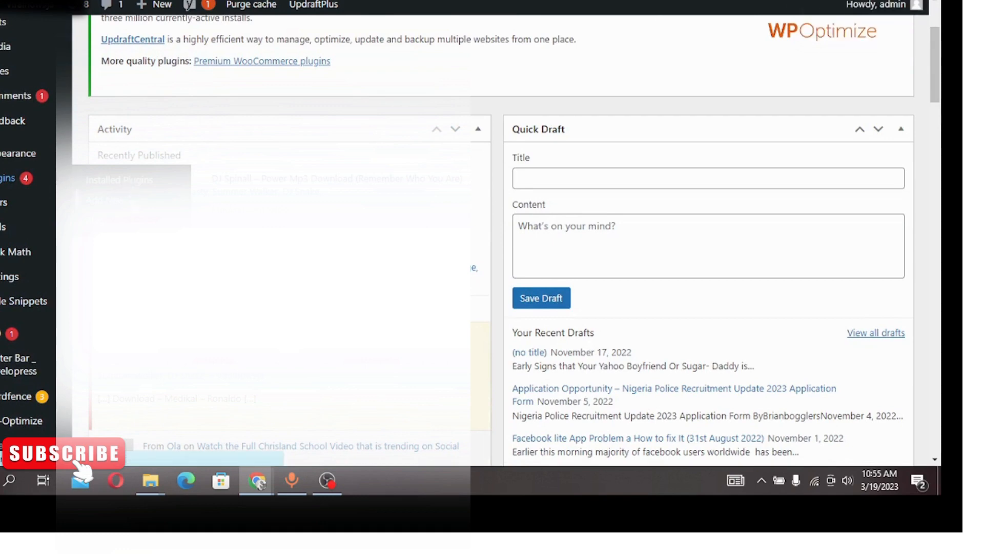
click(6, 178)
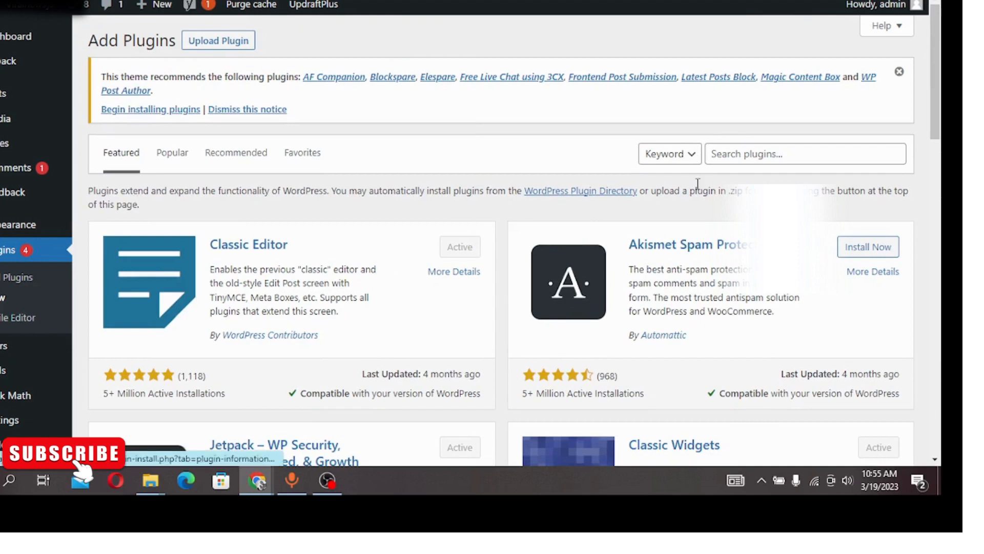
Step: Search plugins for 'footer bar' and scroll to the DeveloPress Sticky Footer Bar card
click(805, 154)
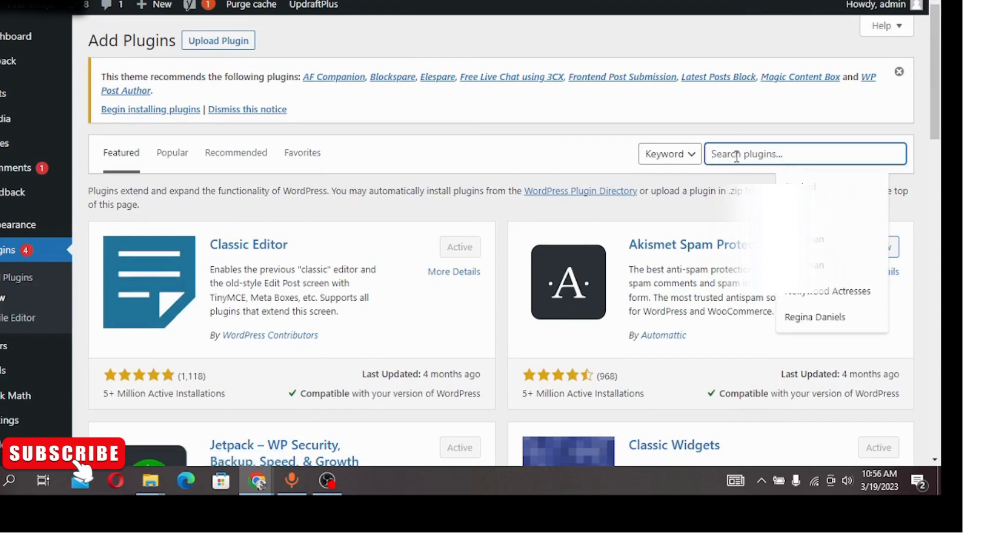
scroll(down, 3)
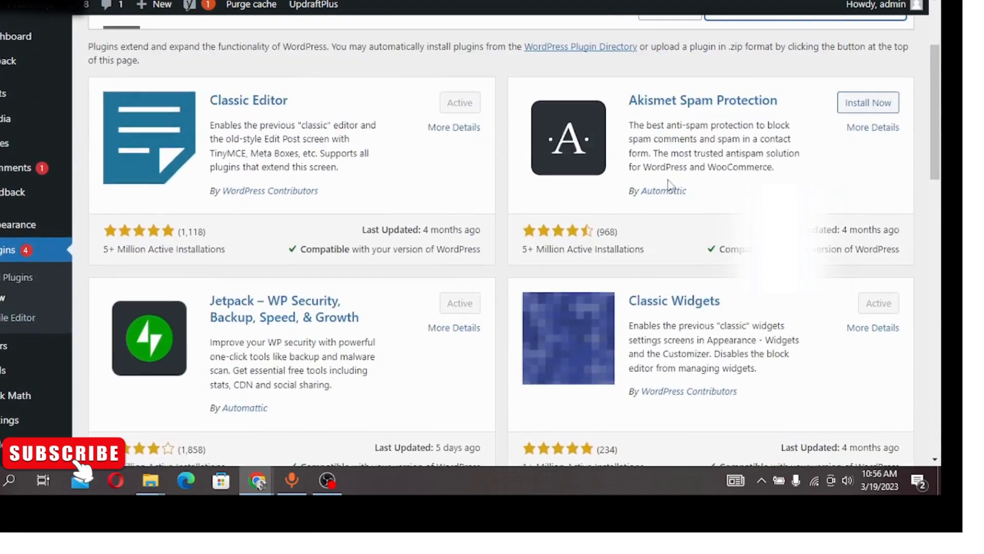
scroll(down, 3)
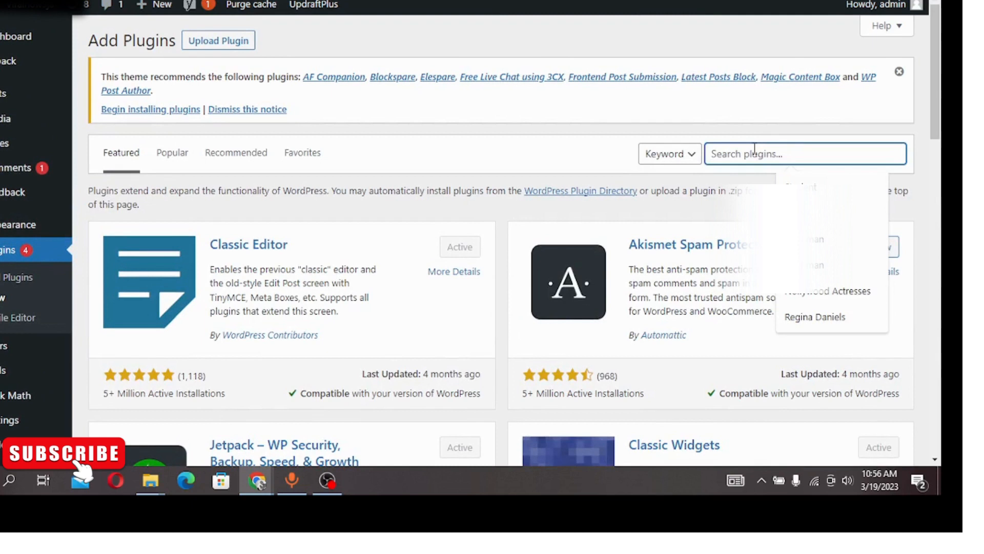
text(footer)
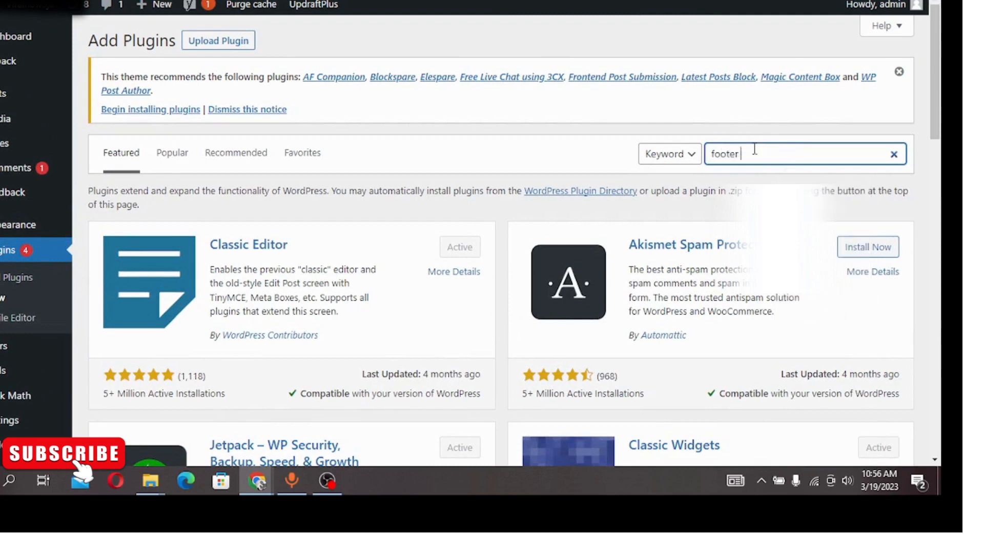
text(vba)
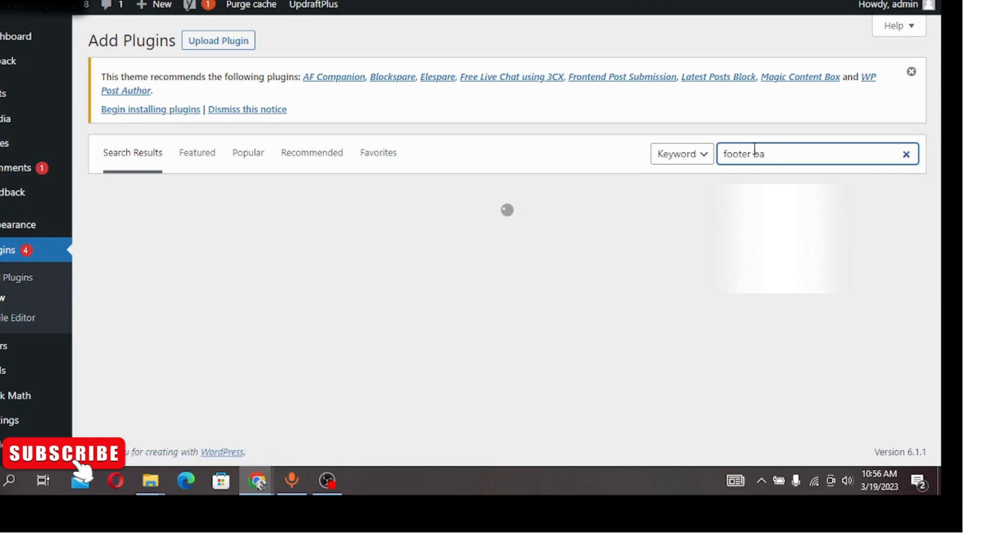
text(r)
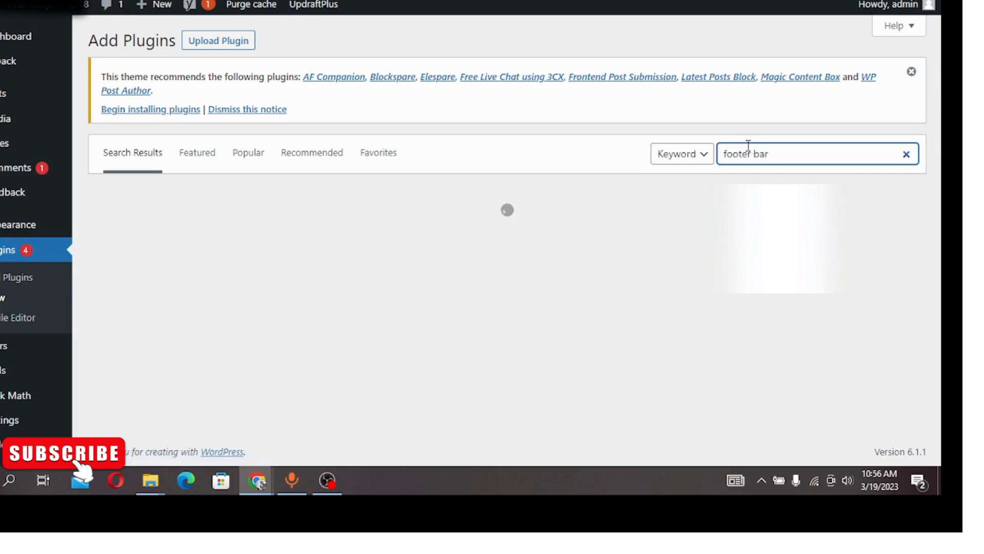
key(Return)
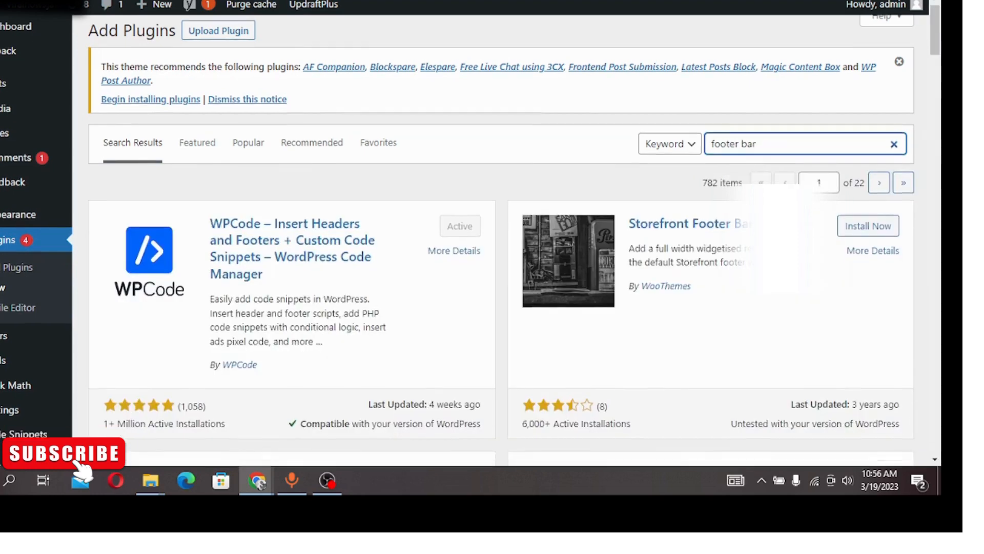
scroll(down, 3)
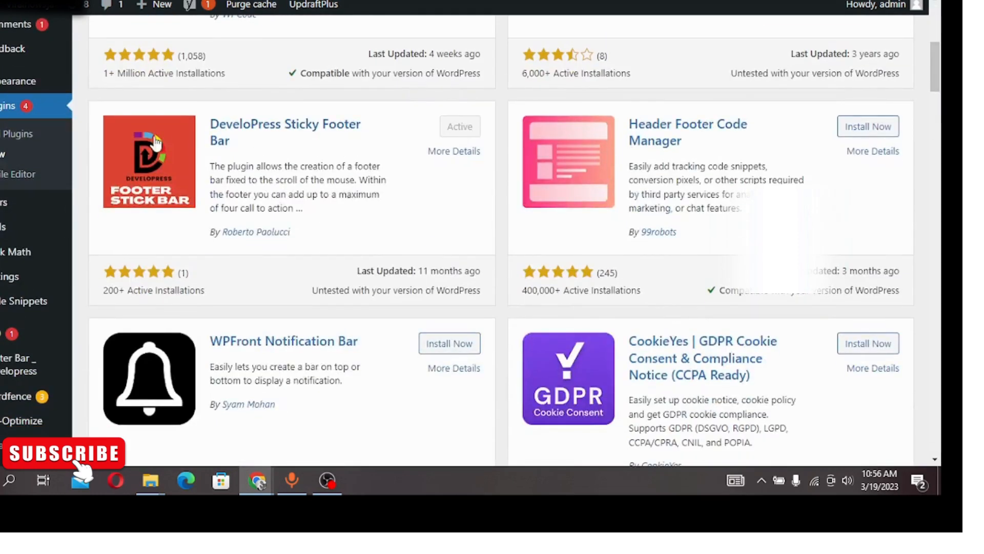
mouse_move(447, 138)
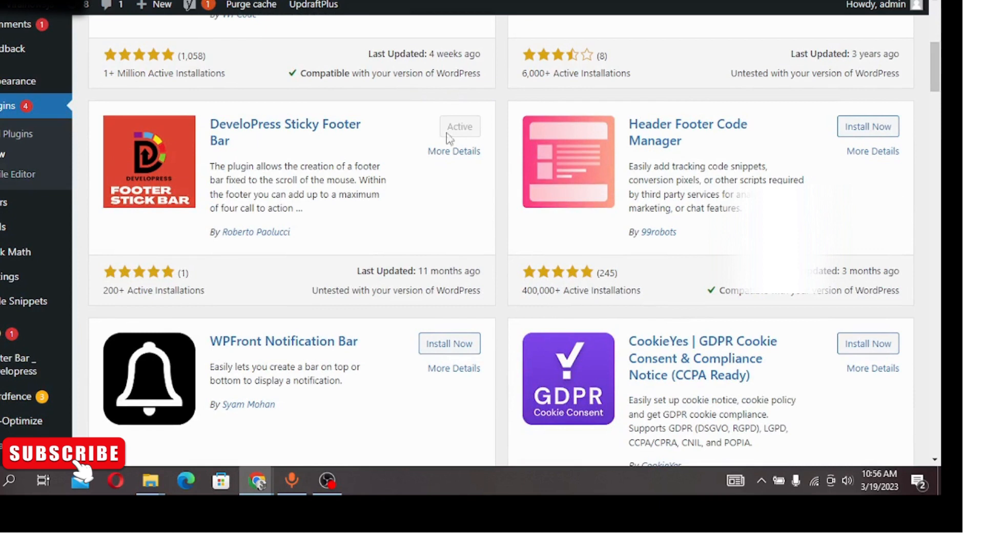
mouse_move(176, 158)
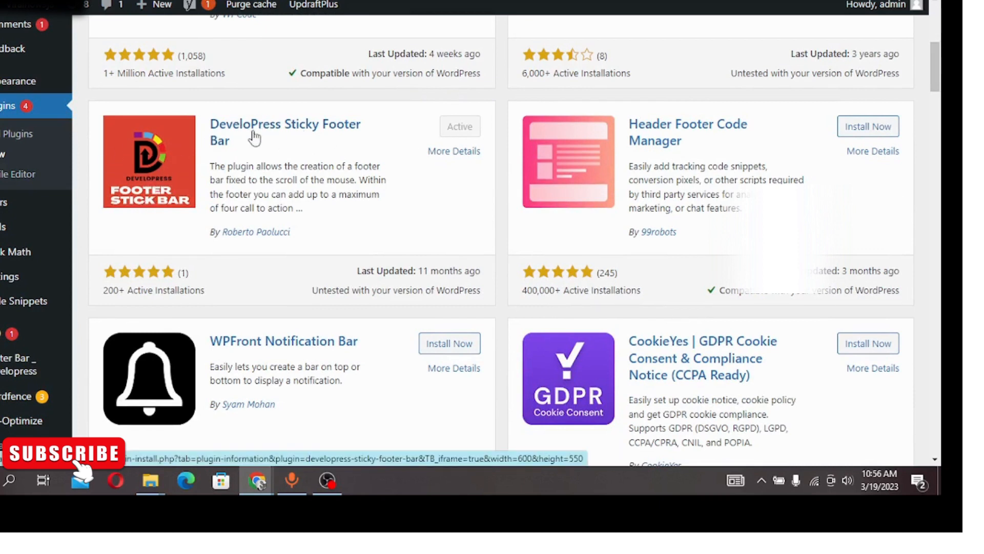
mouse_move(294, 145)
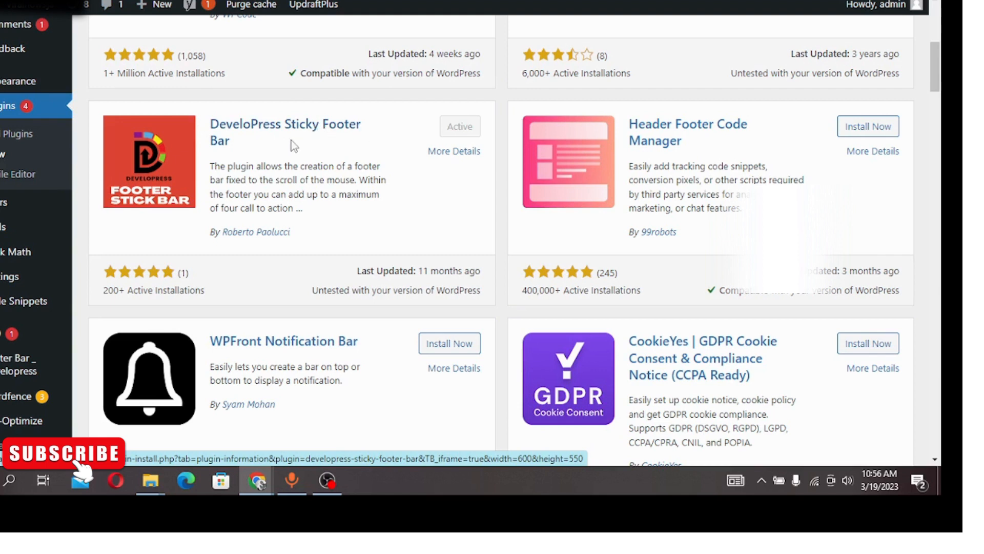
mouse_move(361, 123)
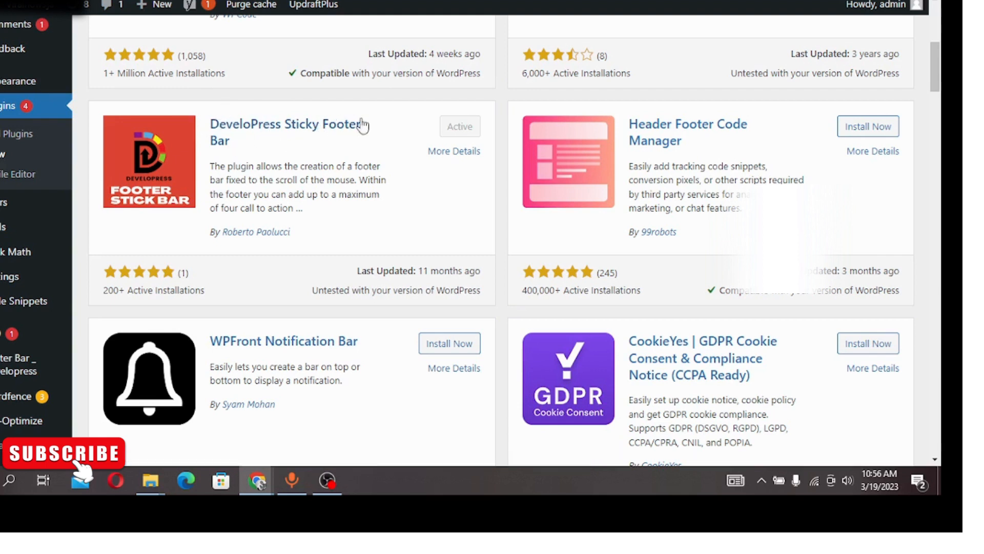
mouse_move(361, 137)
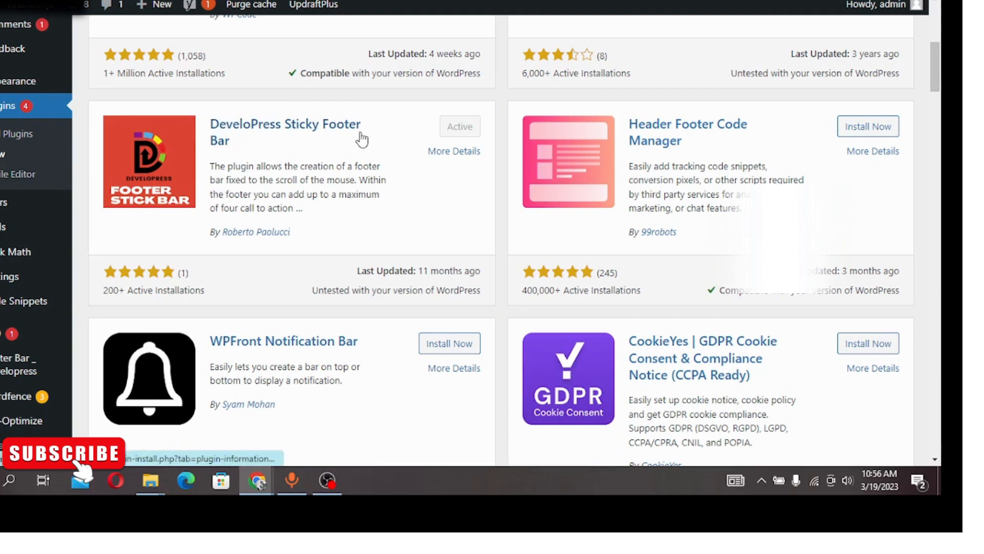
mouse_move(263, 204)
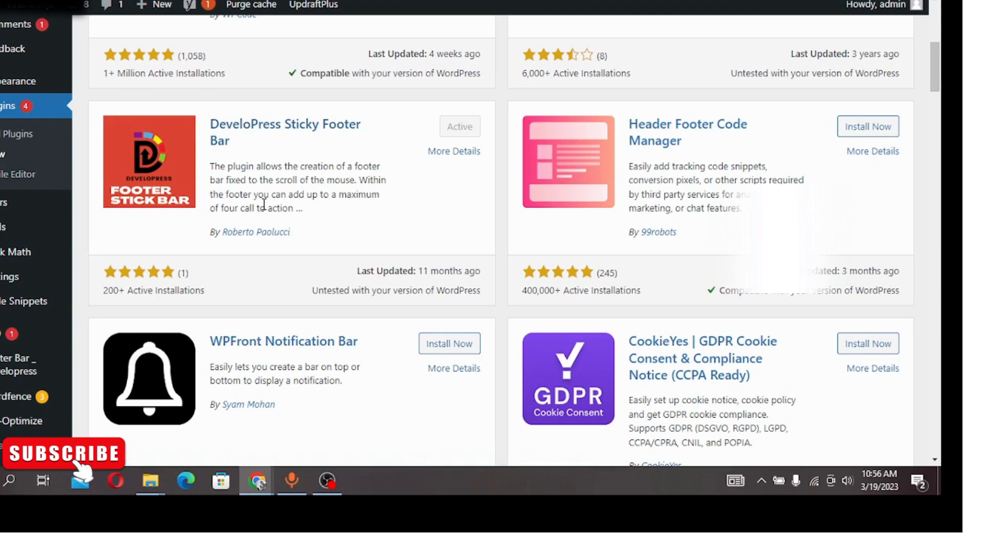
mouse_move(17, 364)
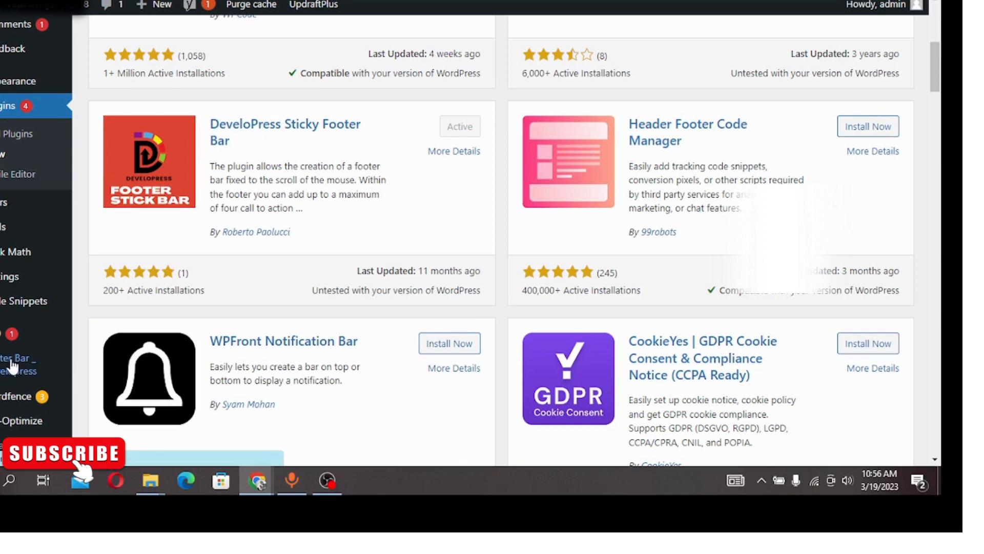
Step: In the footer bar's General Settings, set mobile-only to No, style Two, and a red background
click(19, 364)
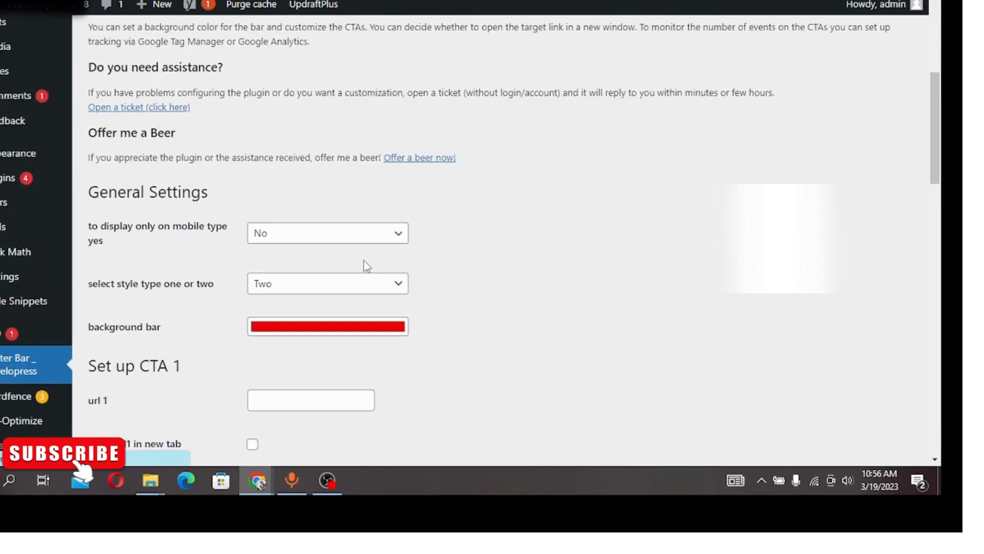
mouse_move(278, 277)
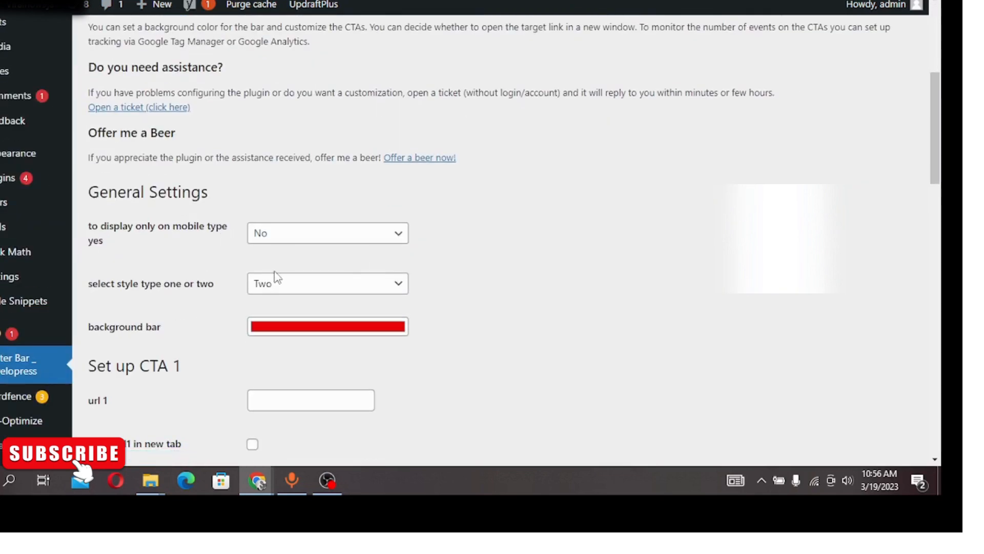
scroll(down, 3)
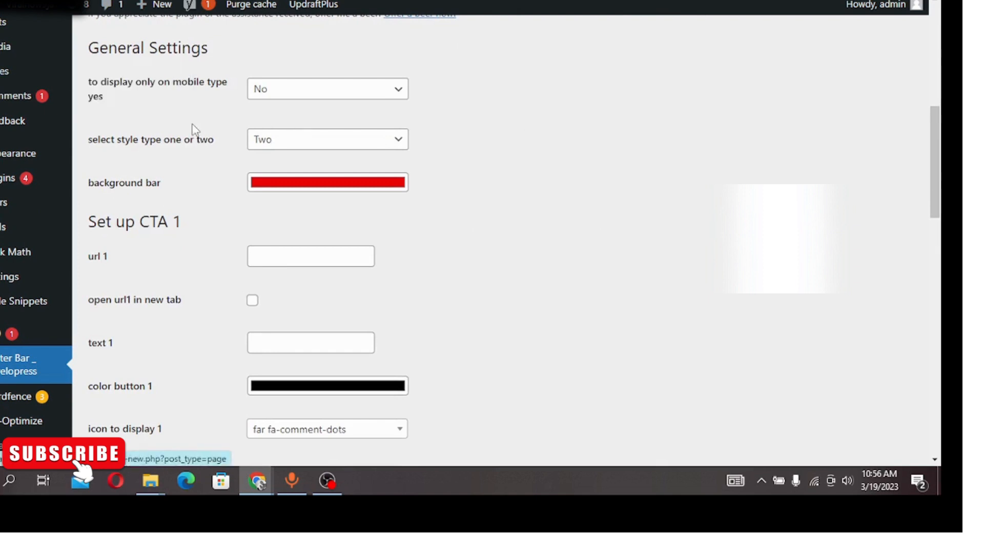
mouse_move(181, 95)
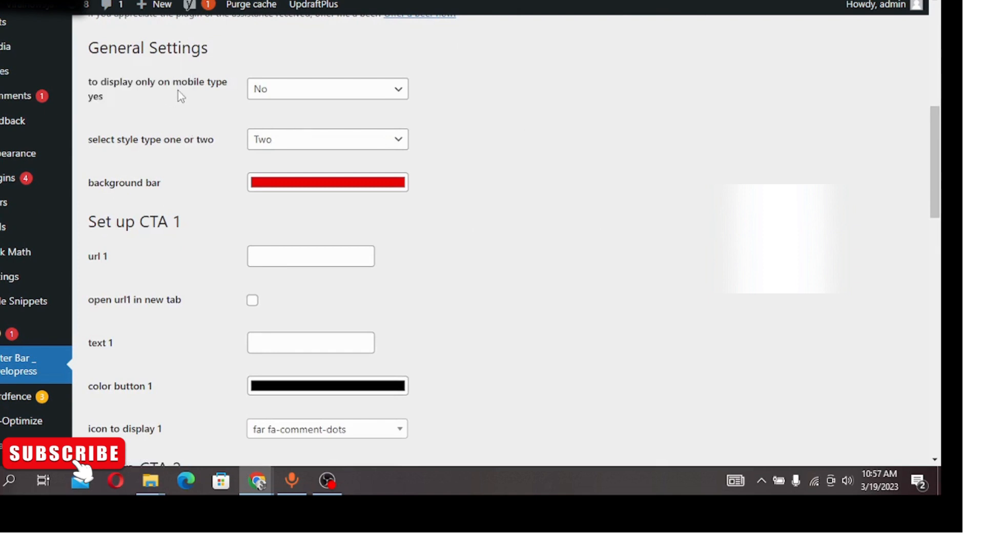
mouse_move(224, 94)
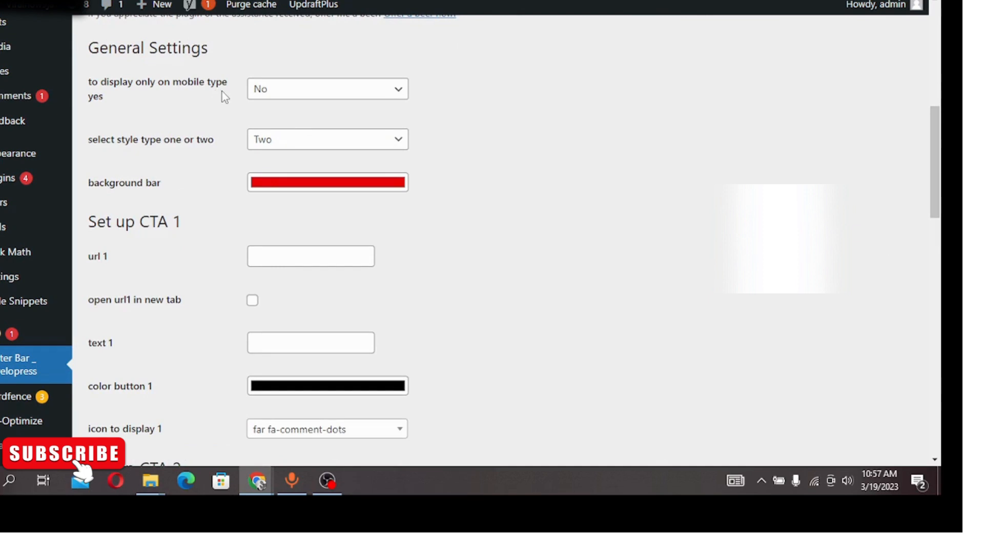
click(327, 89)
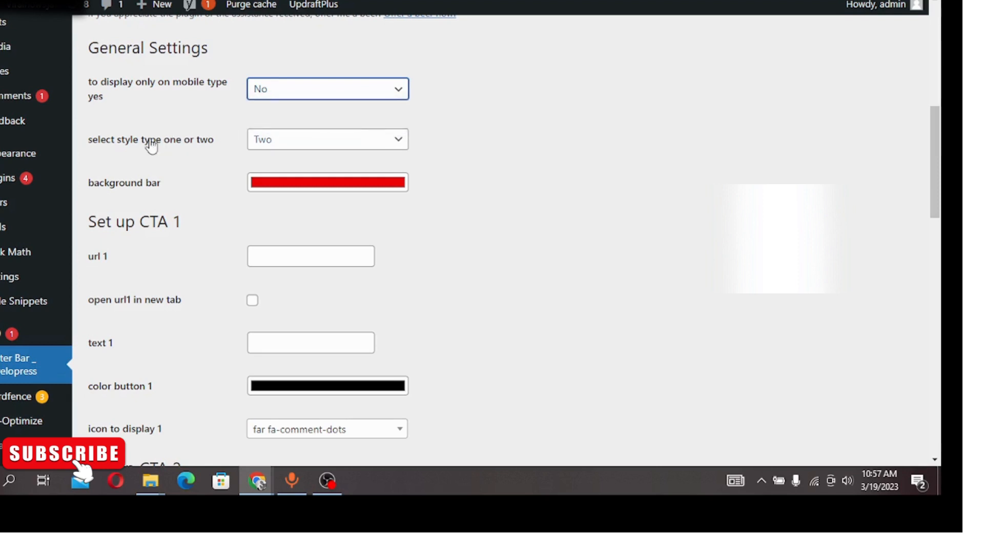
mouse_move(161, 151)
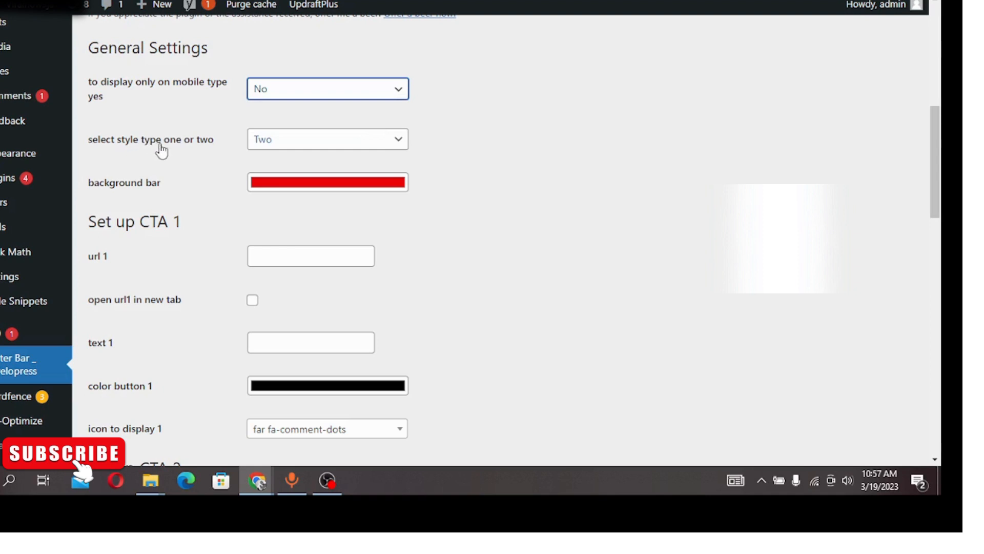
mouse_move(378, 145)
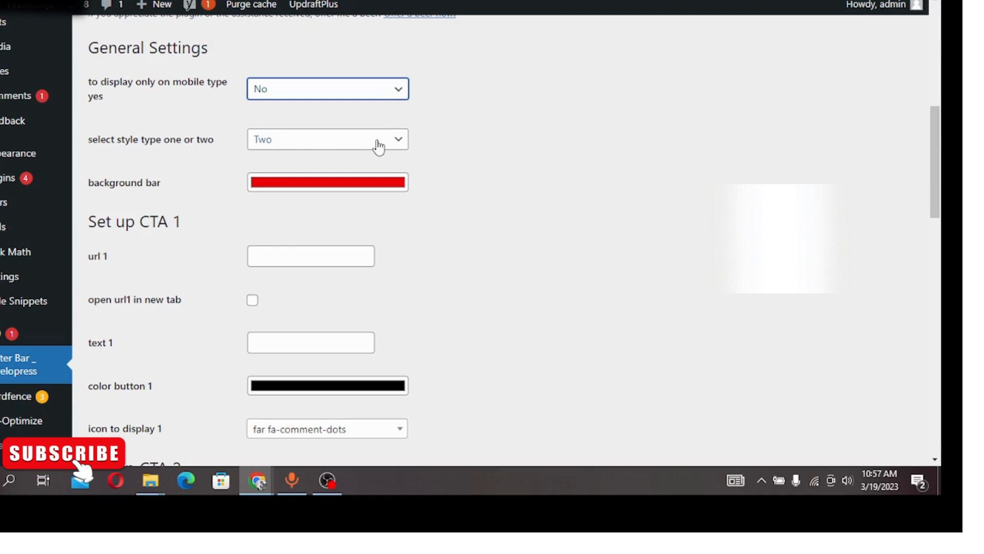
mouse_move(139, 197)
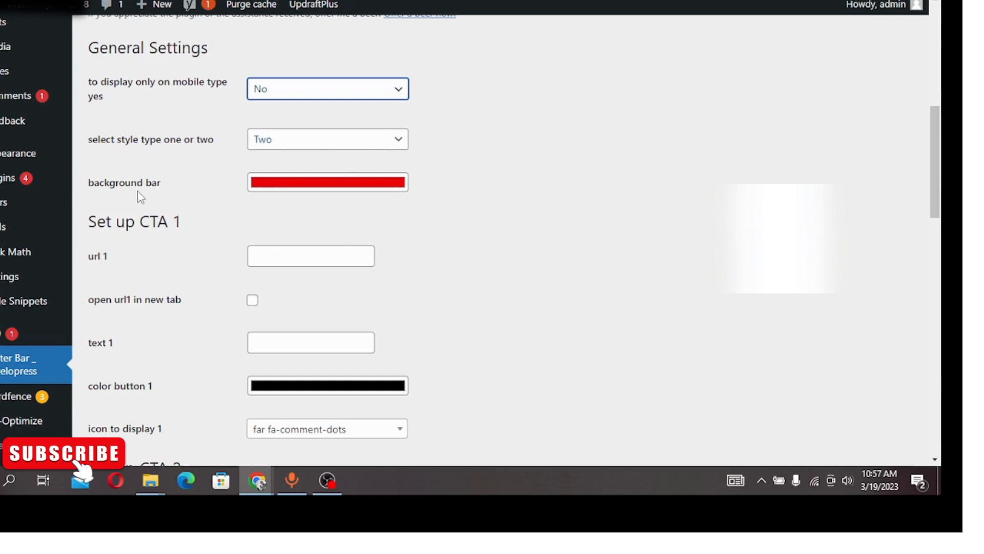
mouse_move(351, 186)
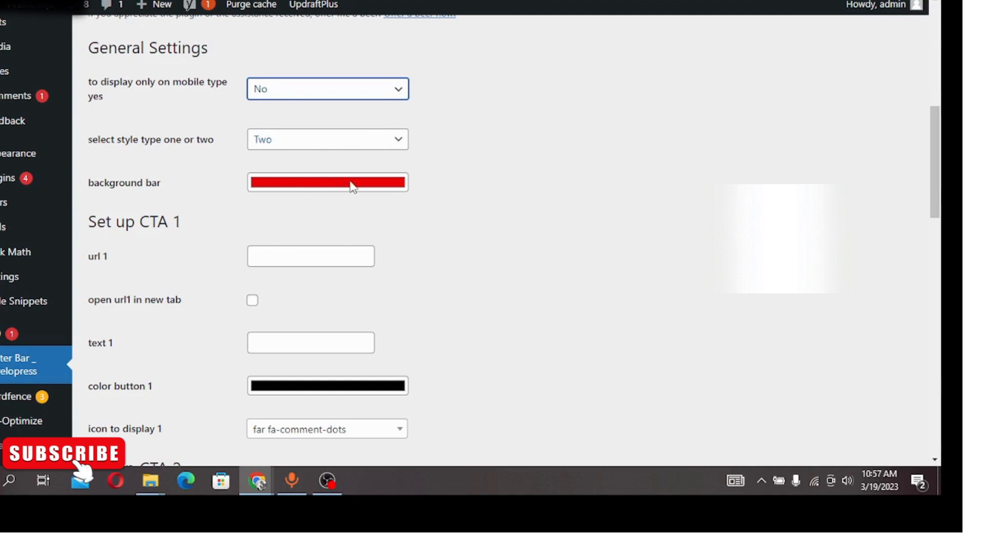
click(327, 182)
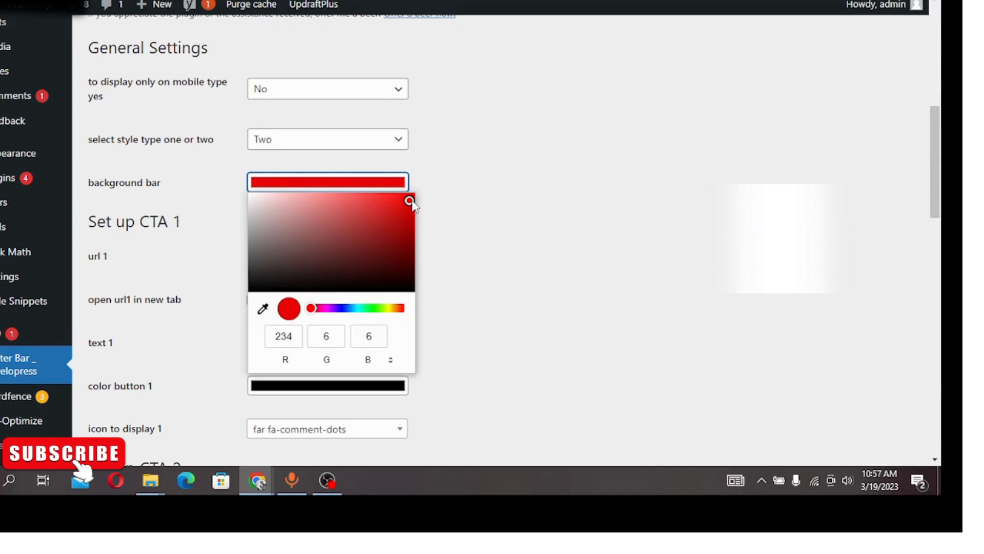
click(228, 243)
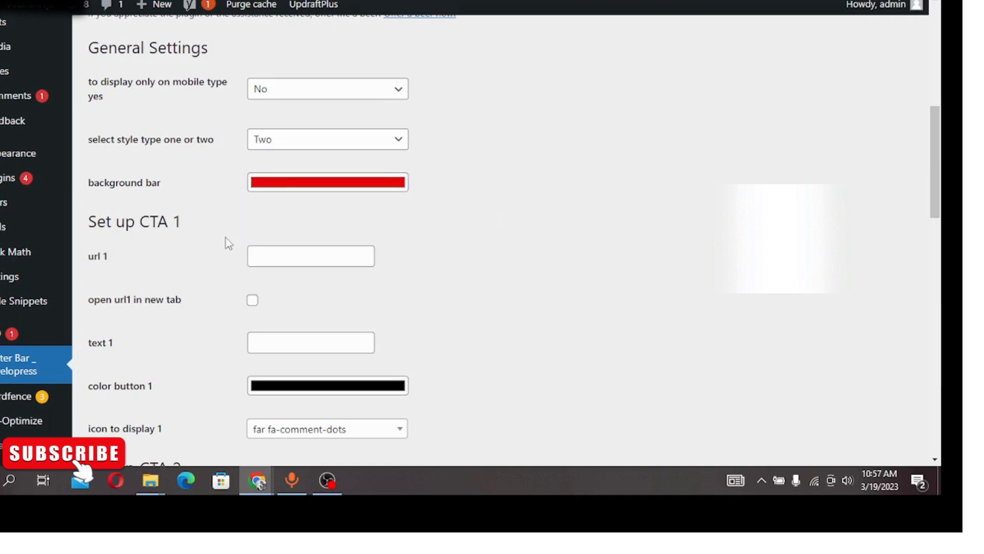
Step: Paste the hungryrise.com link into url 1 and enter 'Watch Viral Videos Here' as text 1
right_click(311, 256)
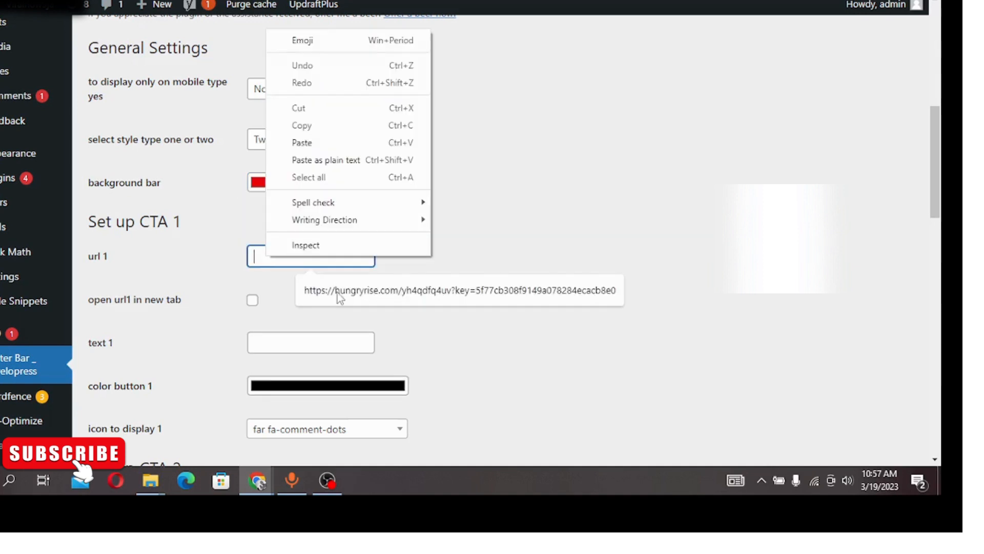
click(302, 142)
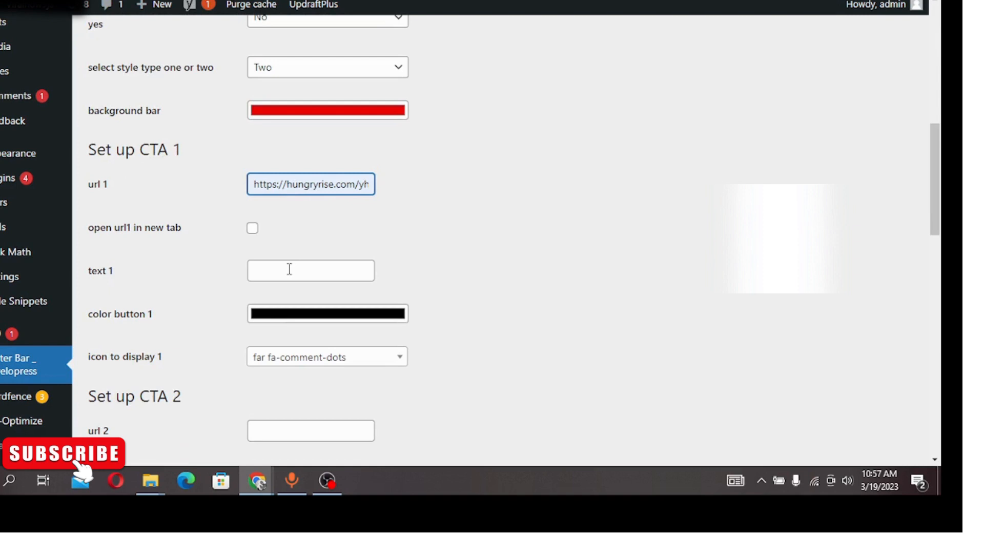
text(Watch Viral Videos Here)
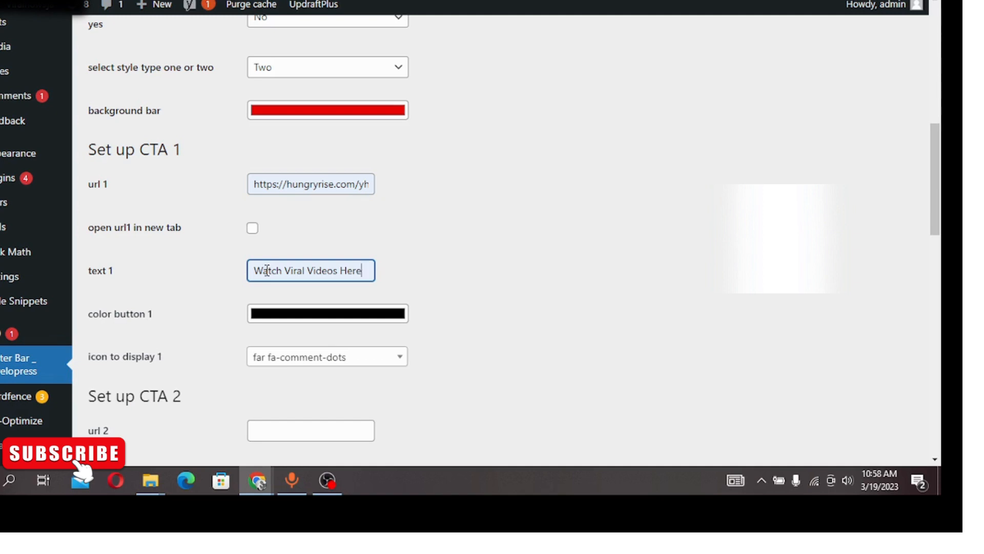
mouse_move(311, 270)
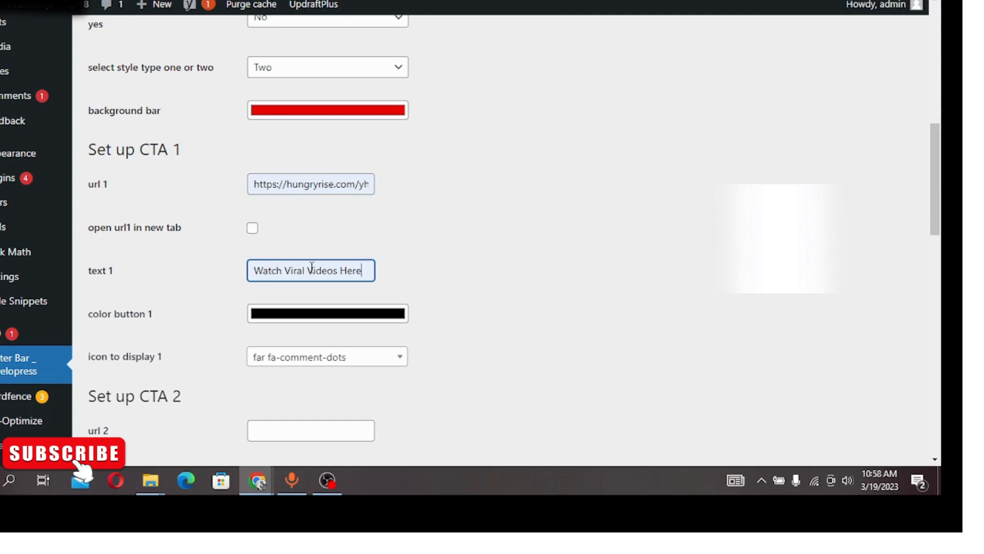
double_click(337, 271)
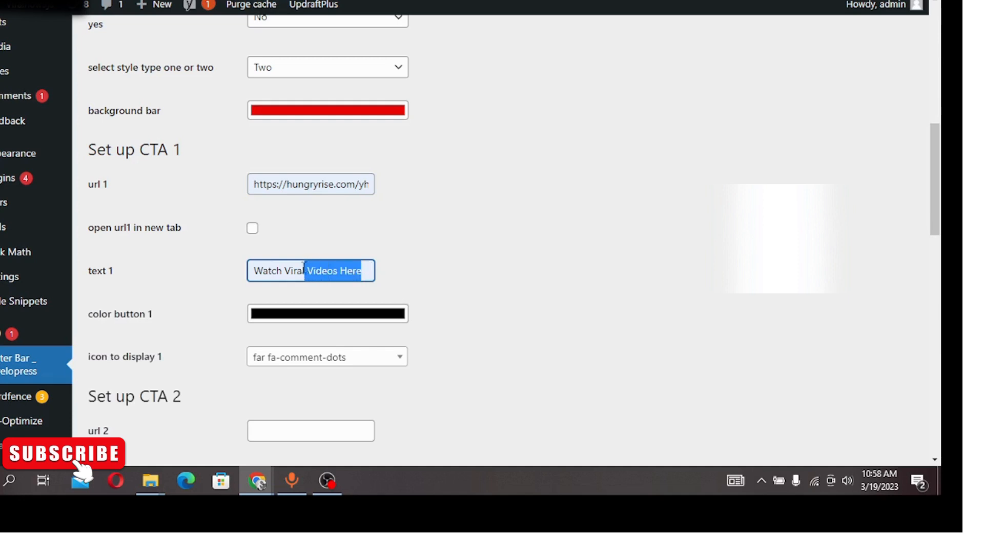
triple_click(310, 271)
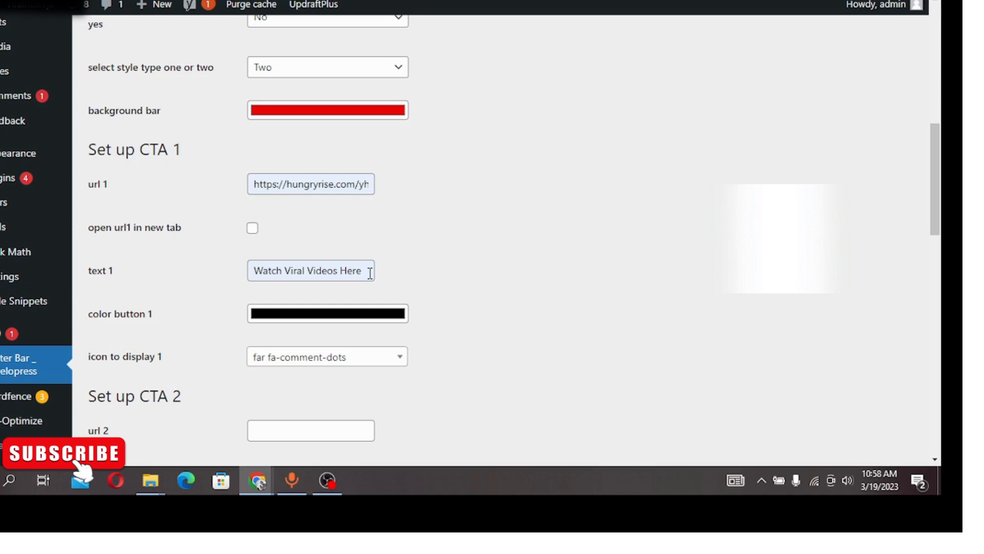
scroll(down, 3)
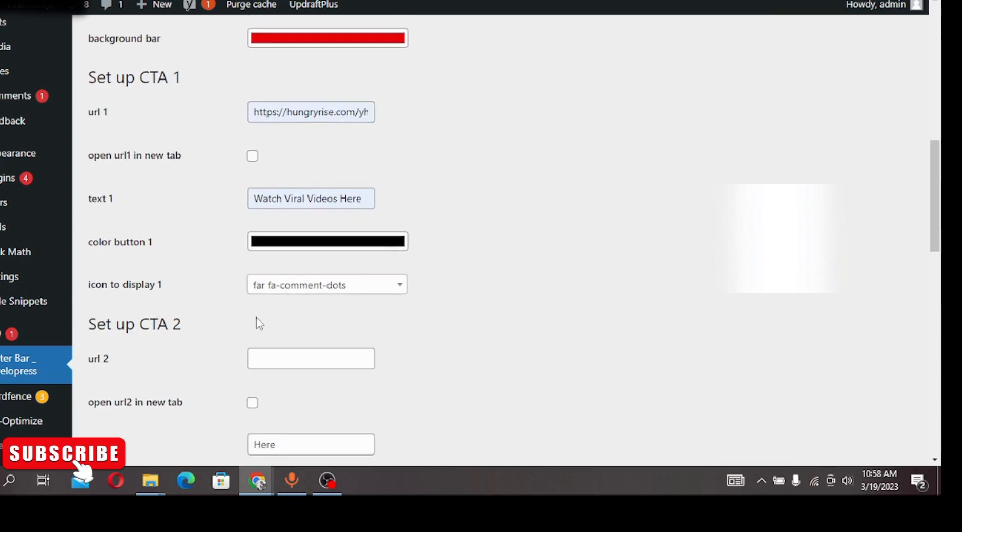
mouse_move(414, 298)
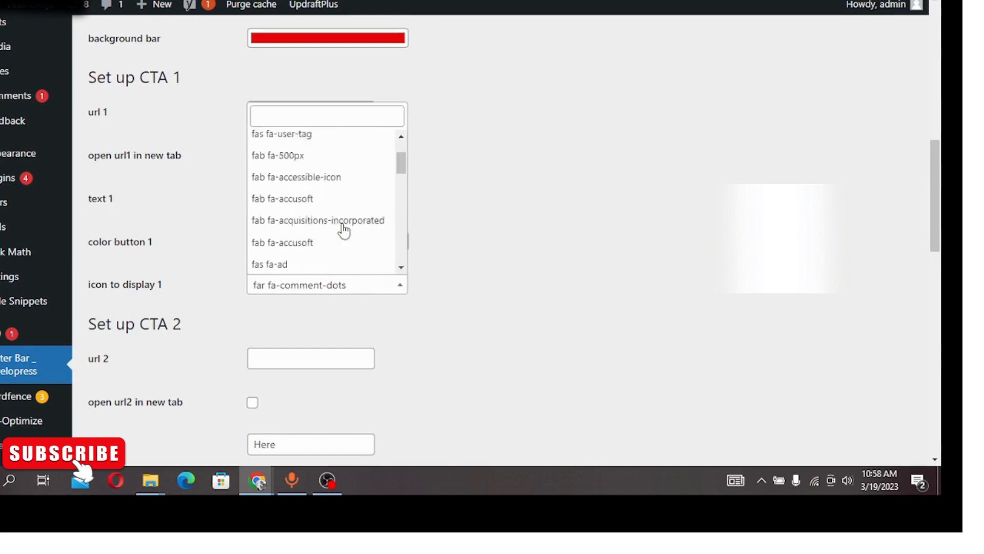
Step: Set 'icon to display 1' to far fa-comments, then reopen the icon list to browse
scroll(up, 3)
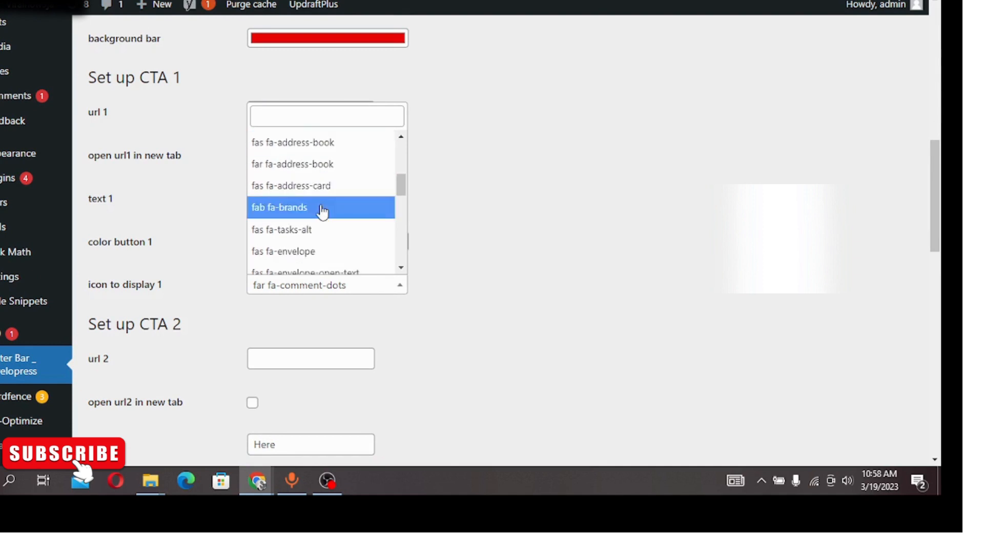
scroll(down, 3)
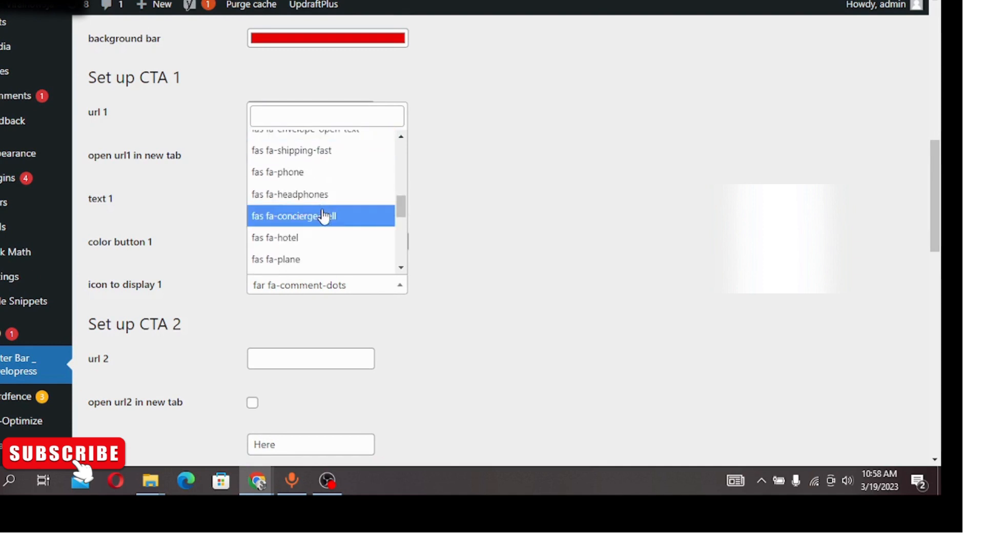
mouse_move(321, 194)
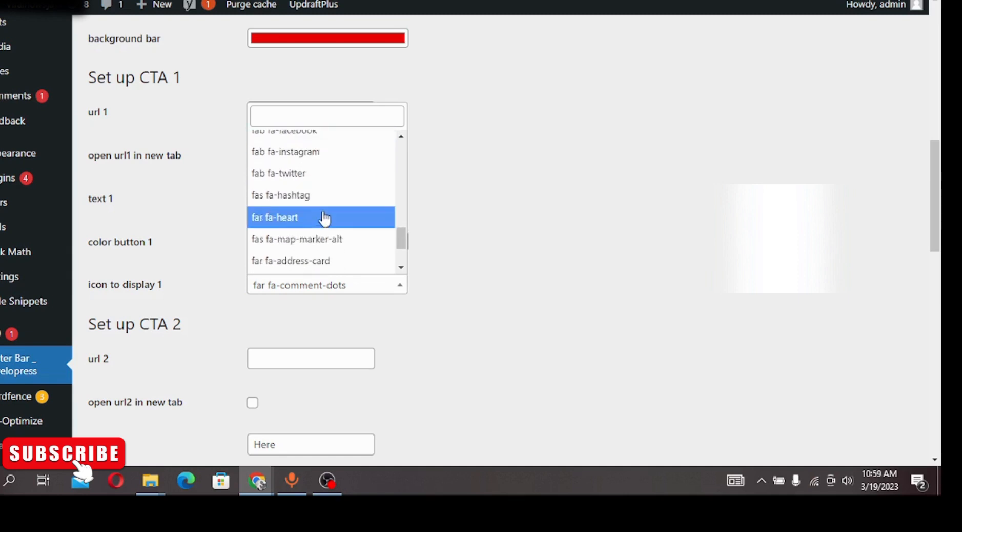
scroll(down, 3)
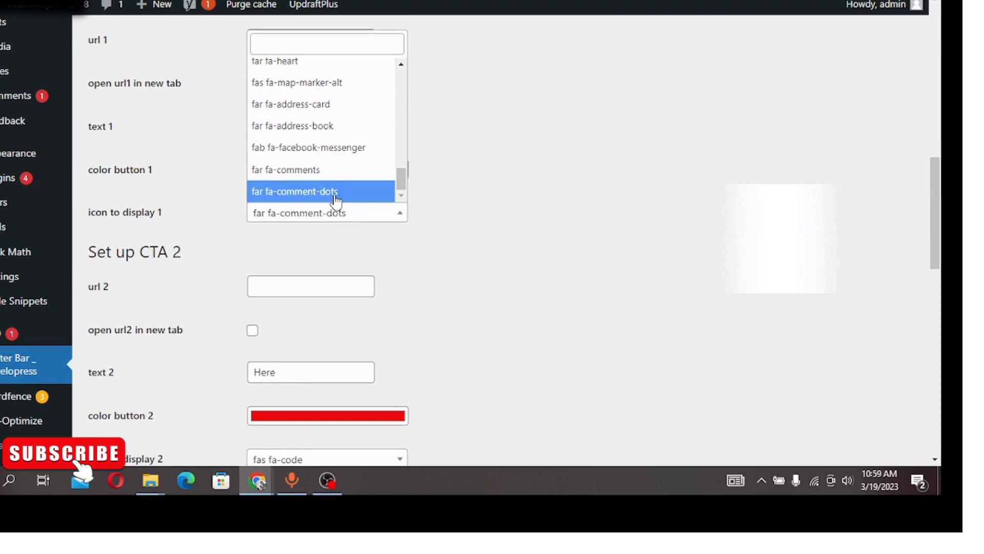
mouse_move(336, 193)
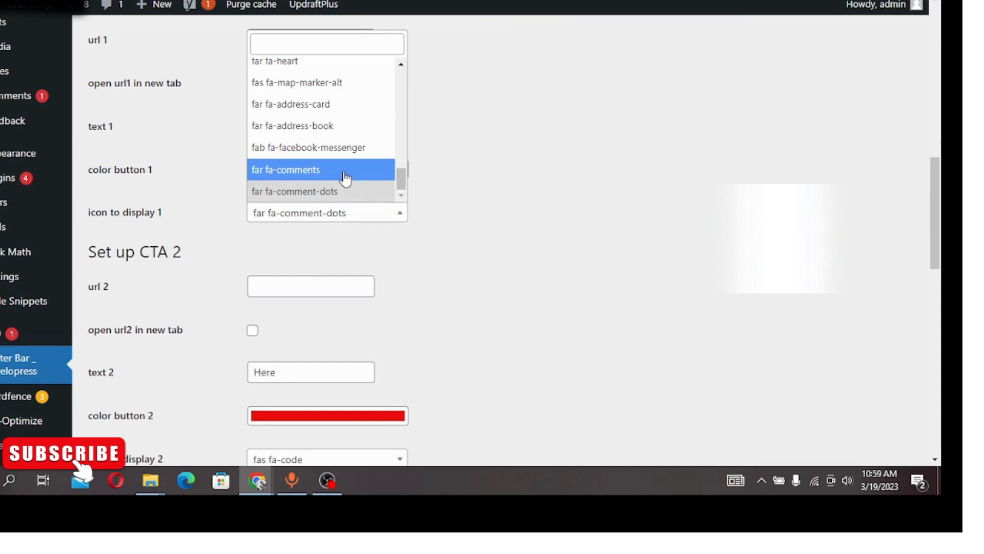
click(285, 170)
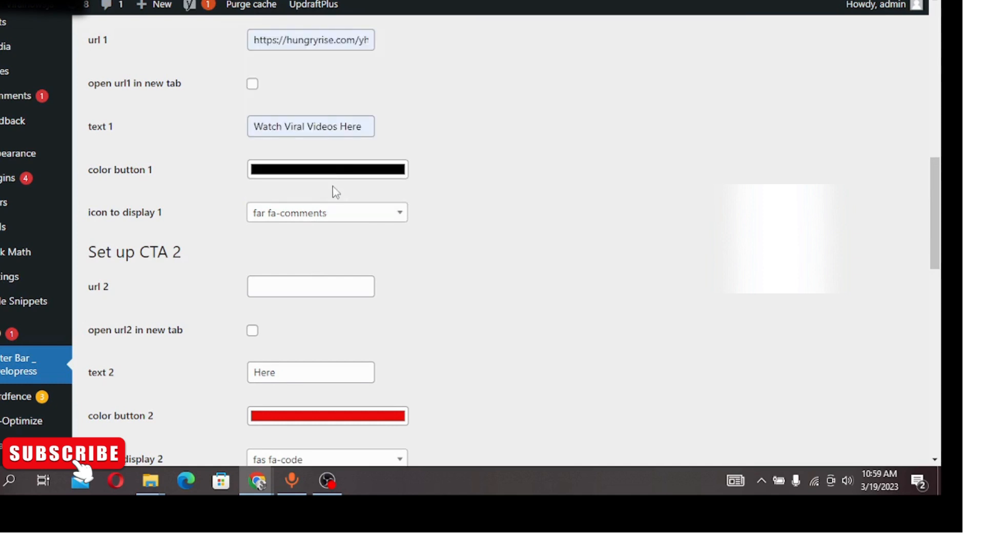
click(327, 212)
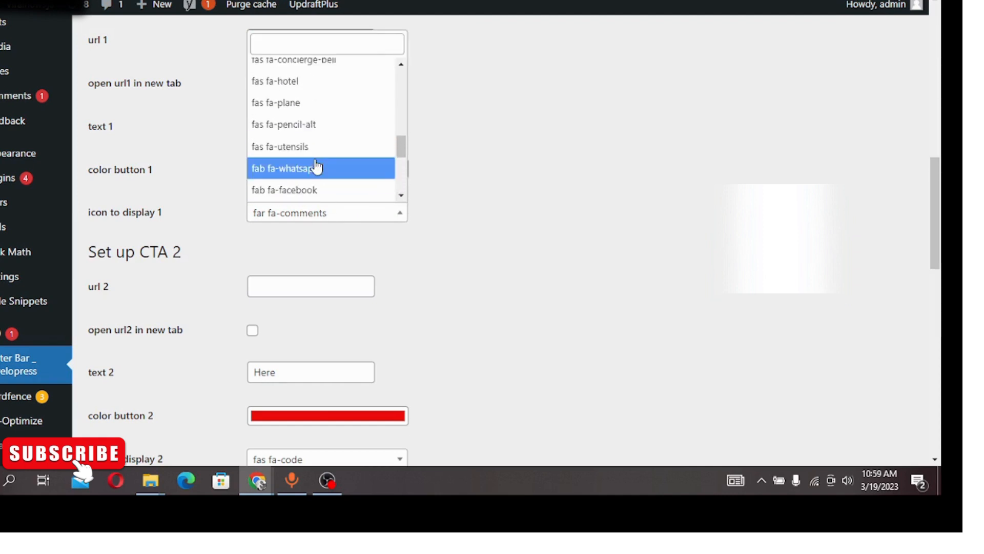
scroll(up, 3)
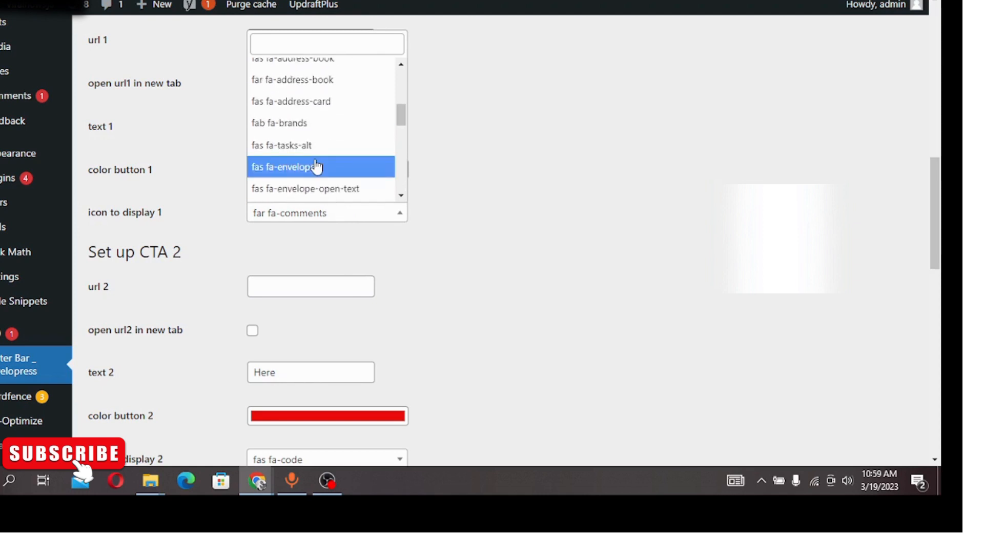
scroll(down, 3)
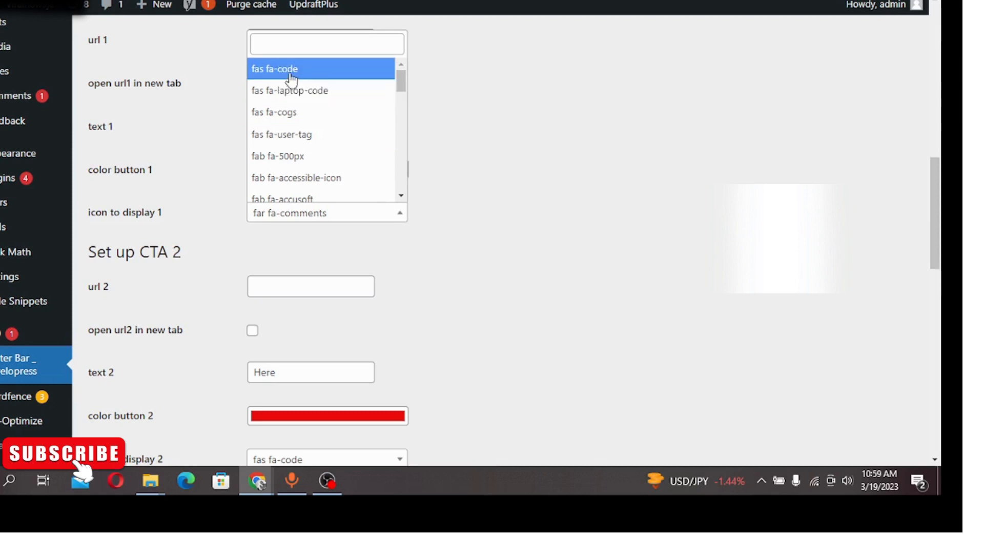
mouse_move(352, 134)
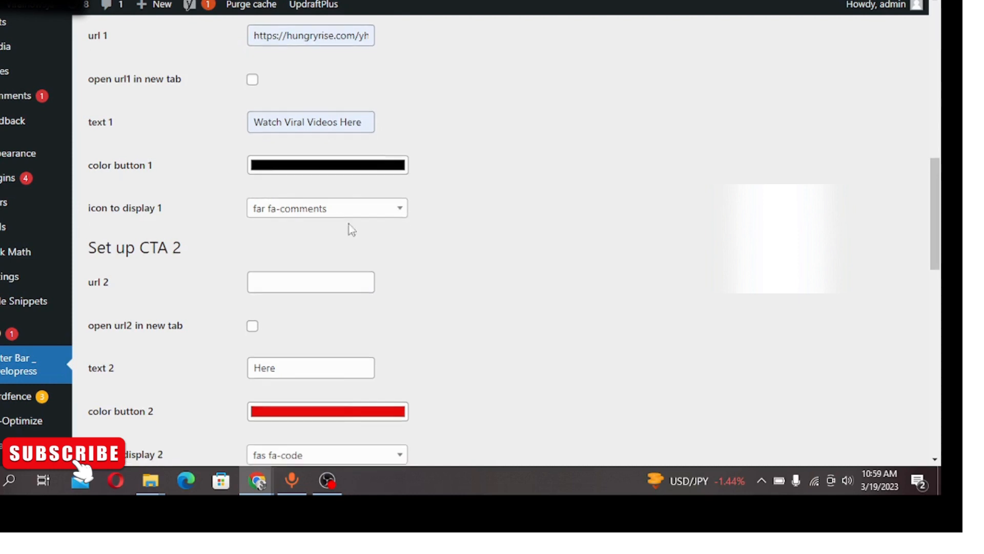
scroll(down, 3)
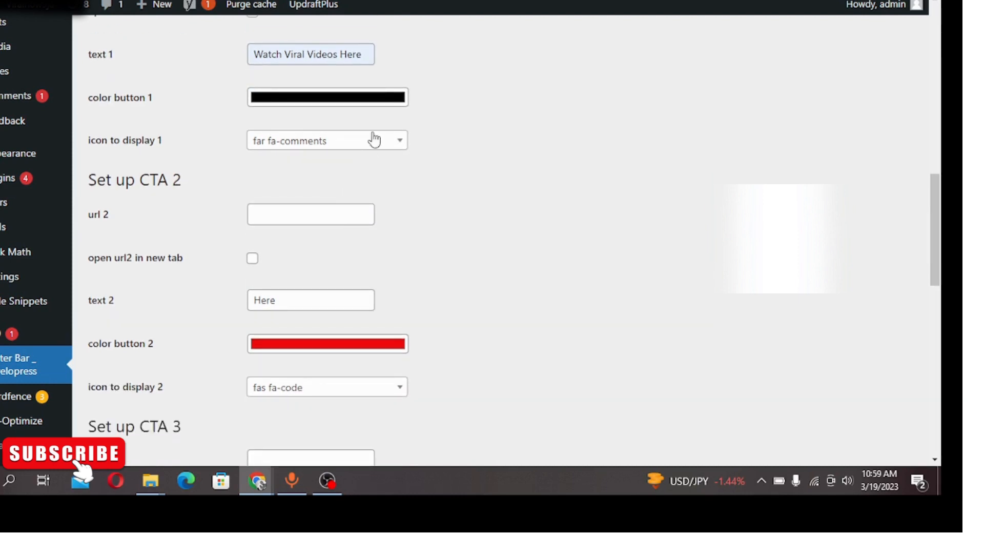
mouse_move(391, 190)
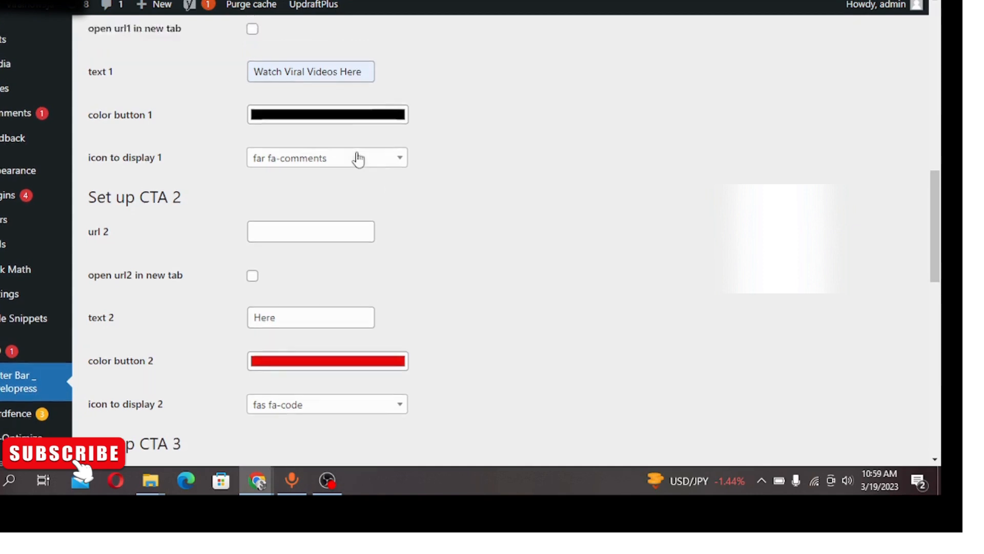
scroll(up, 3)
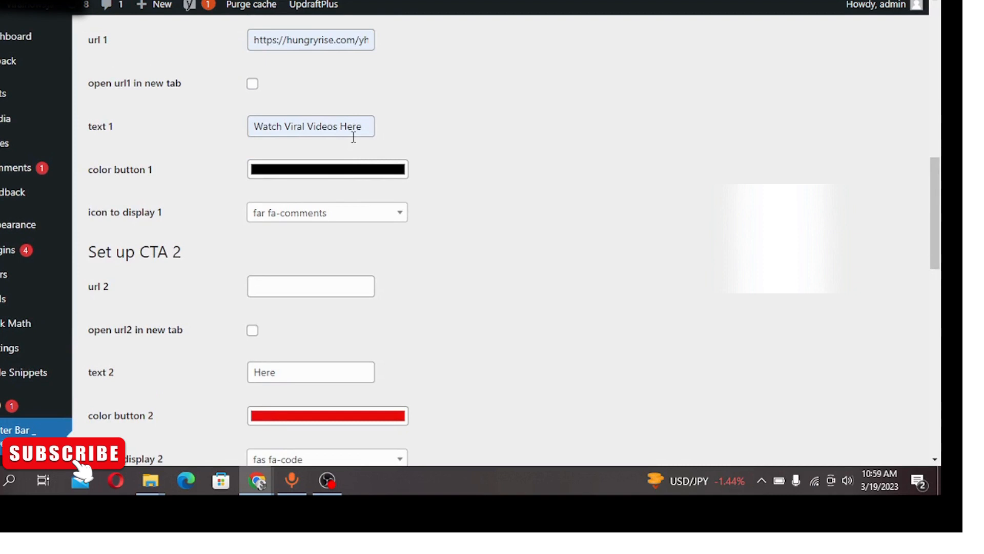
scroll(down, 3)
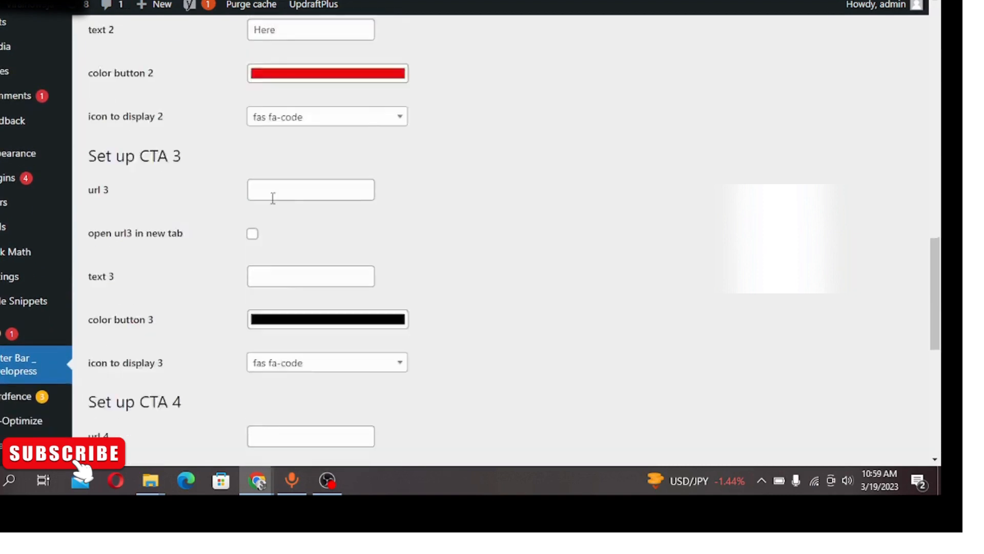
scroll(down, 3)
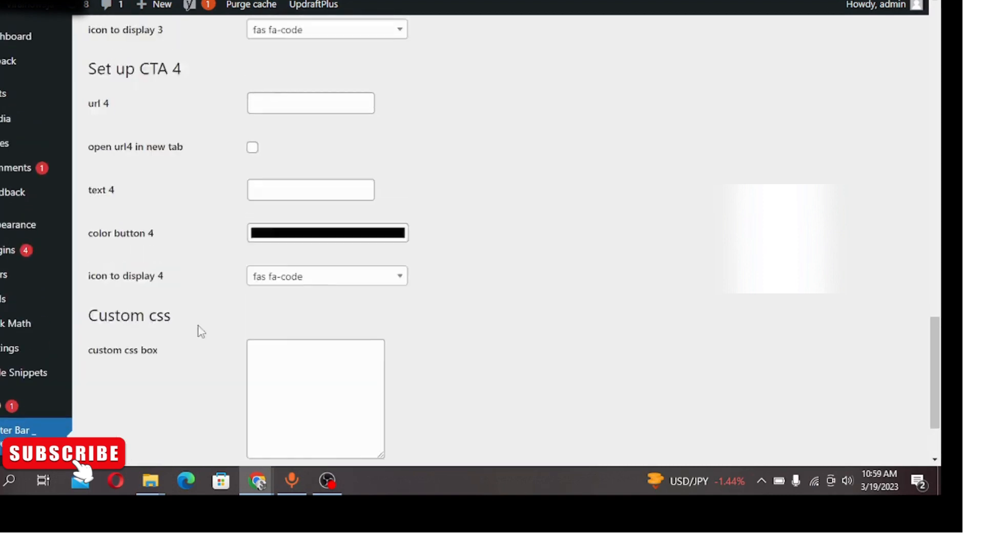
scroll(up, 3)
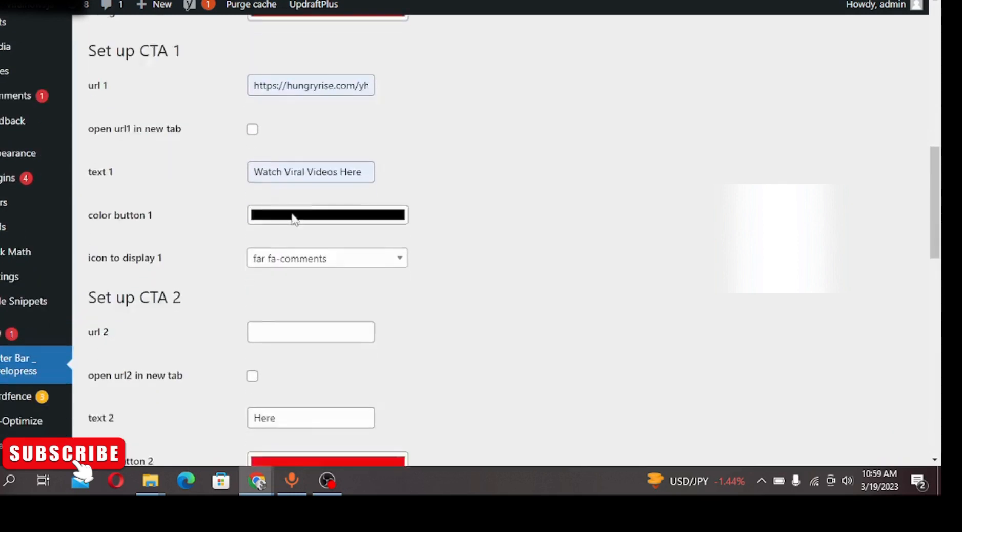
scroll(down, 3)
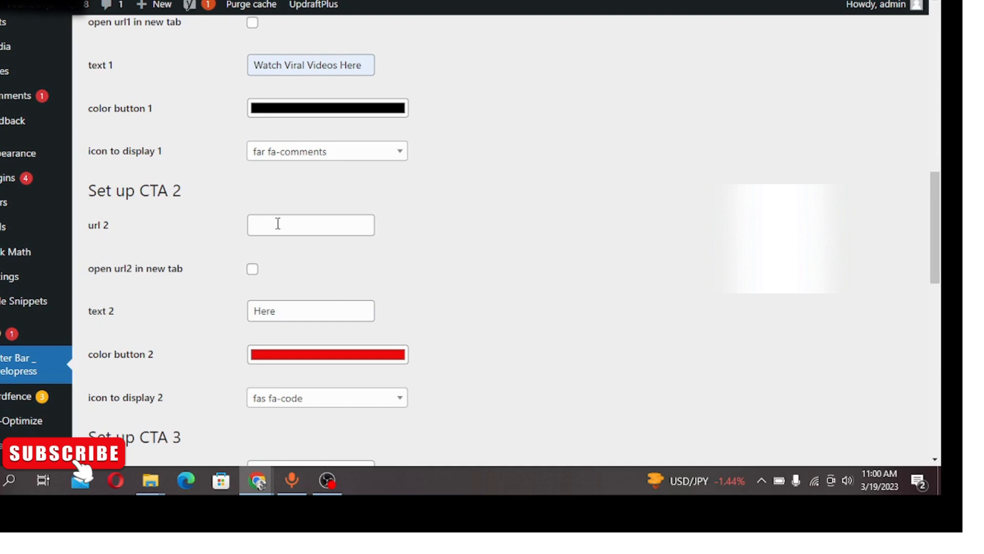
scroll(down, 3)
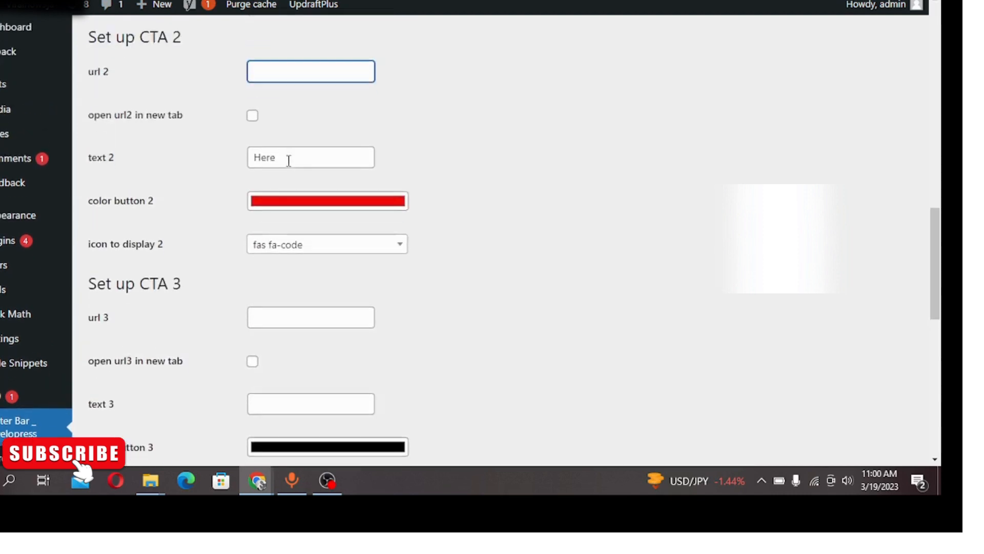
scroll(down, 3)
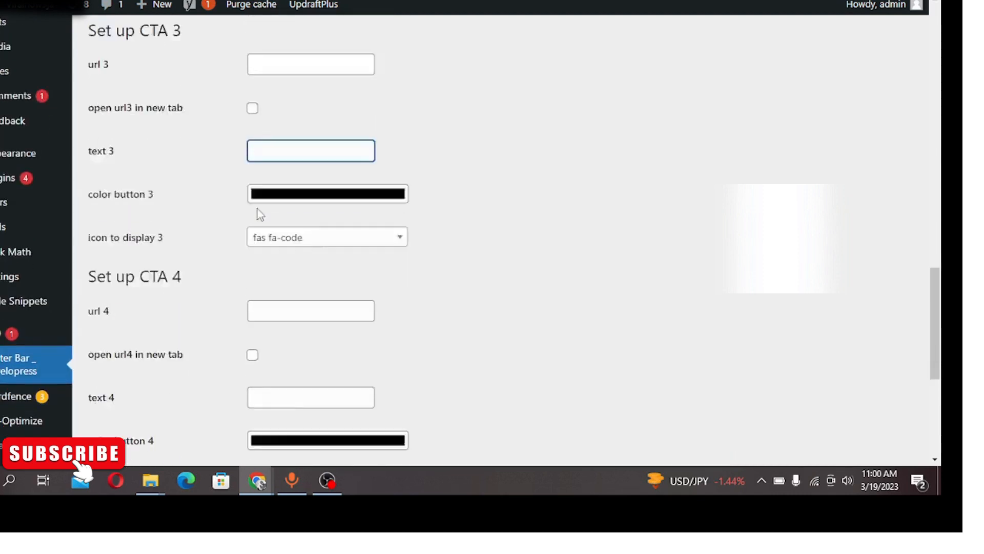
scroll(down, 3)
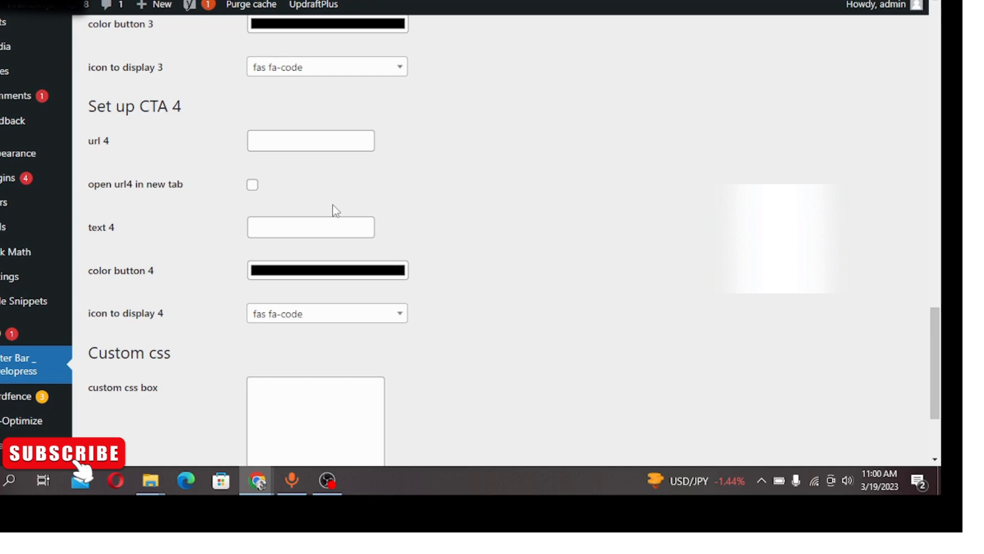
mouse_move(237, 252)
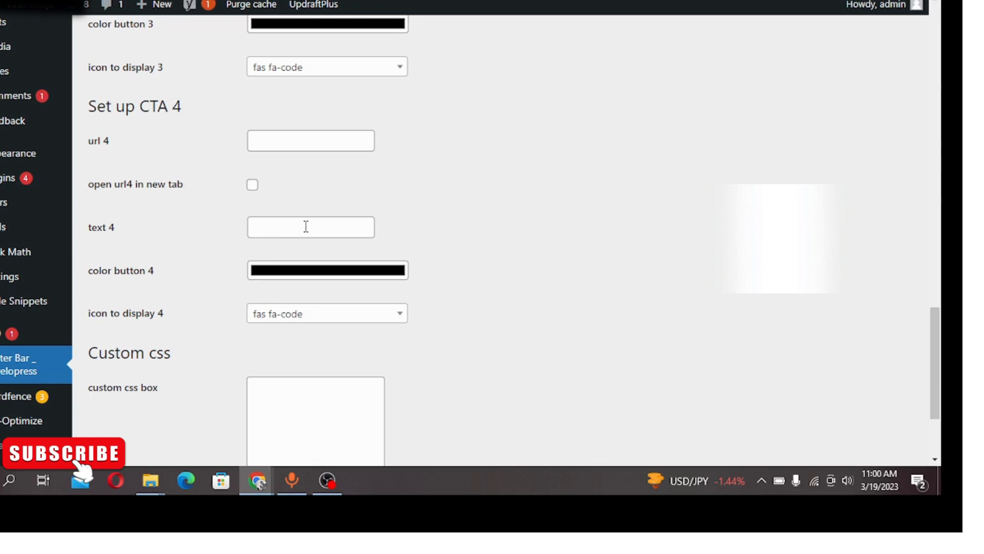
scroll(up, 3)
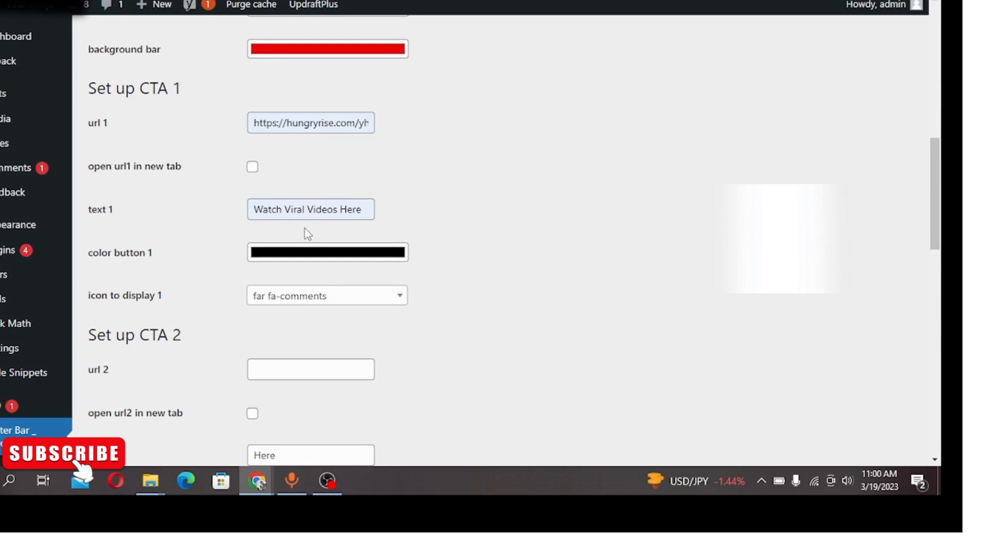
scroll(down, 3)
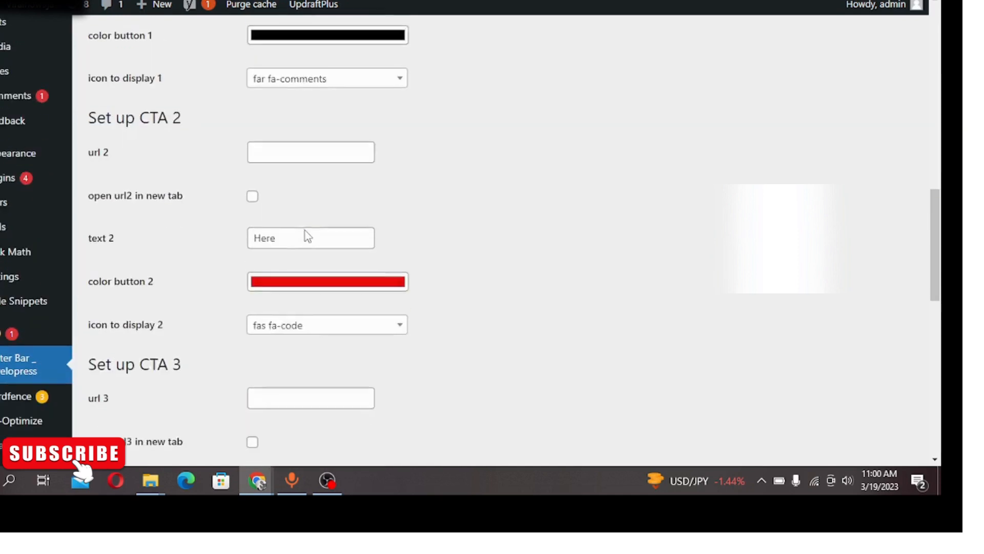
scroll(down, 3)
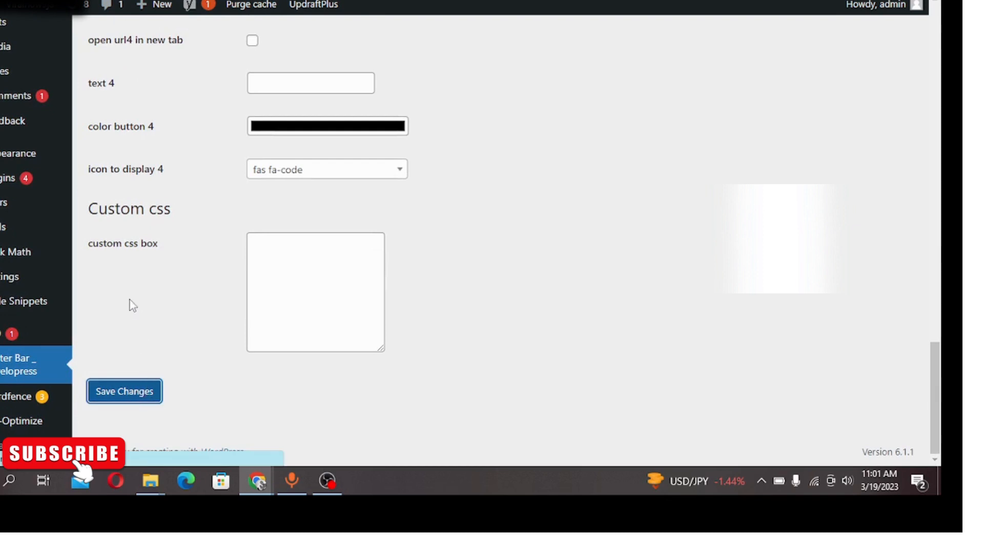
mouse_move(37, 11)
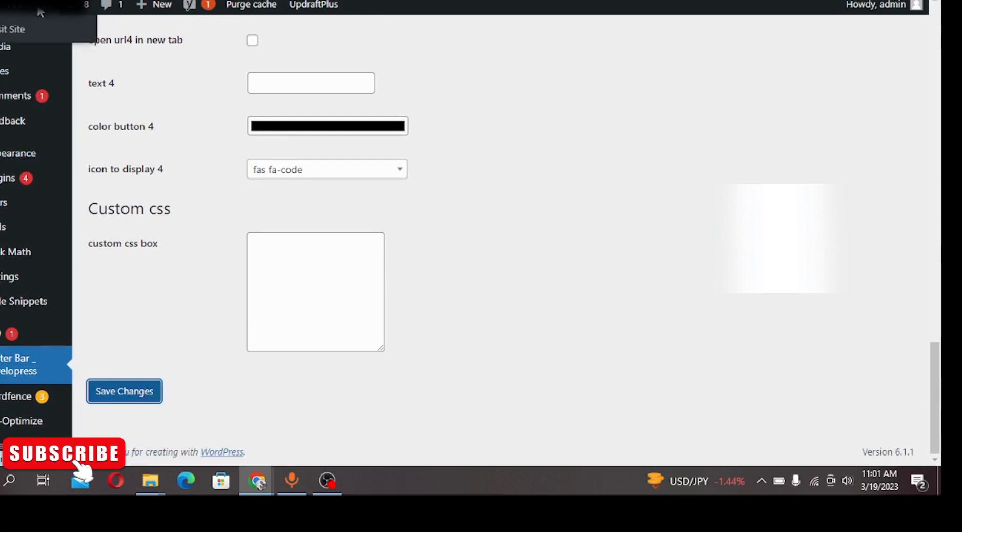
Step: Save the Footer Bar Developress settings until 'Settings saved' appears
click(124, 391)
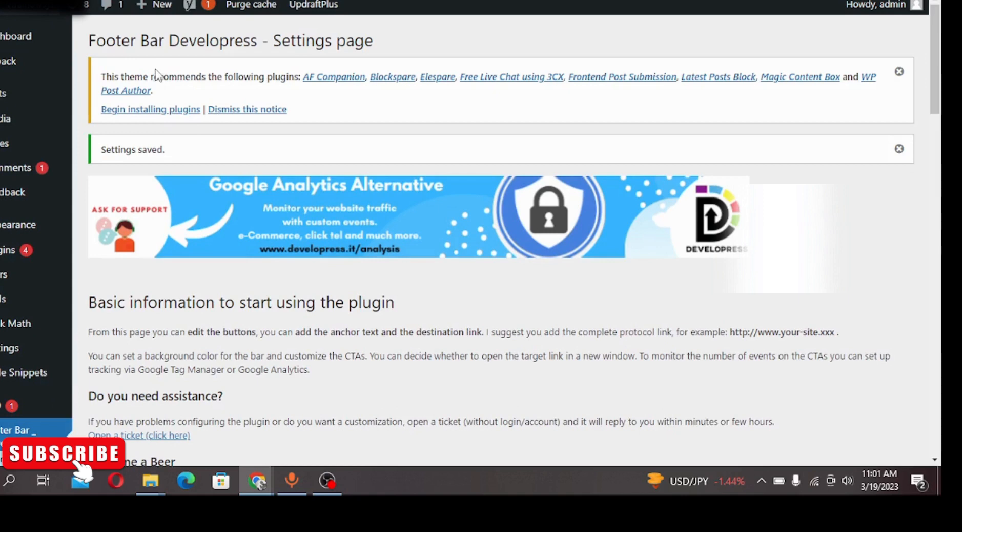
mouse_move(164, 87)
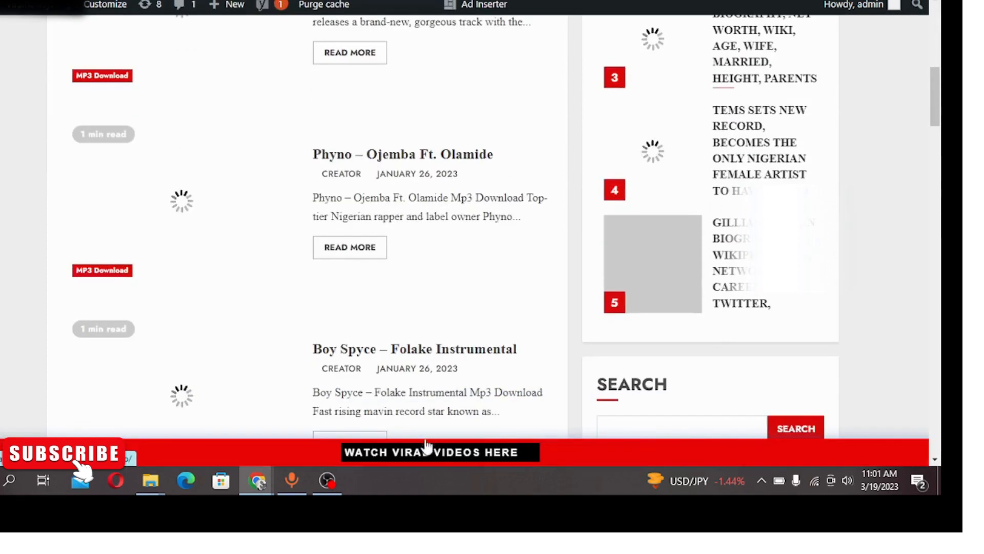
Step: Scroll the live site to check the red footer bar with the 'Watch Viral Videos Here' button
scroll(down, 3)
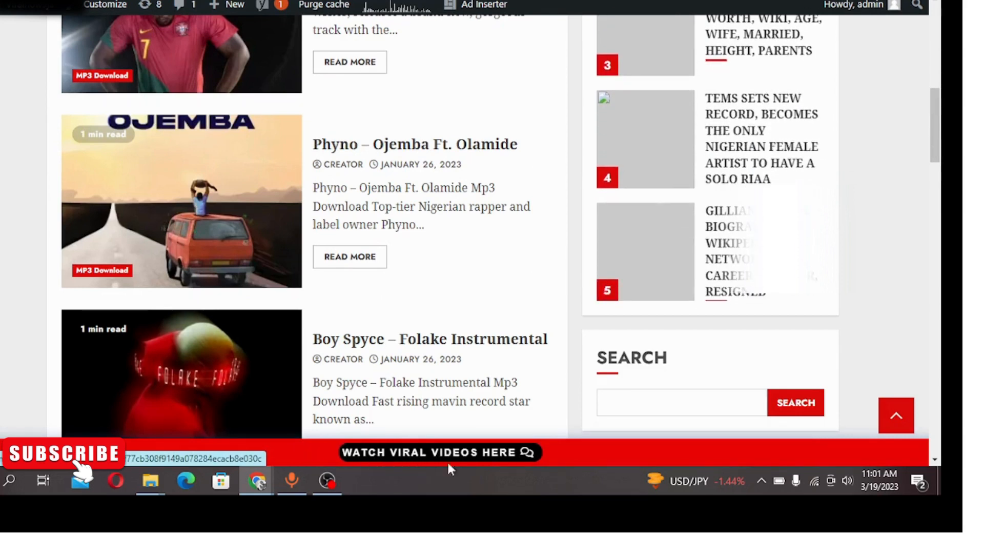
mouse_move(380, 464)
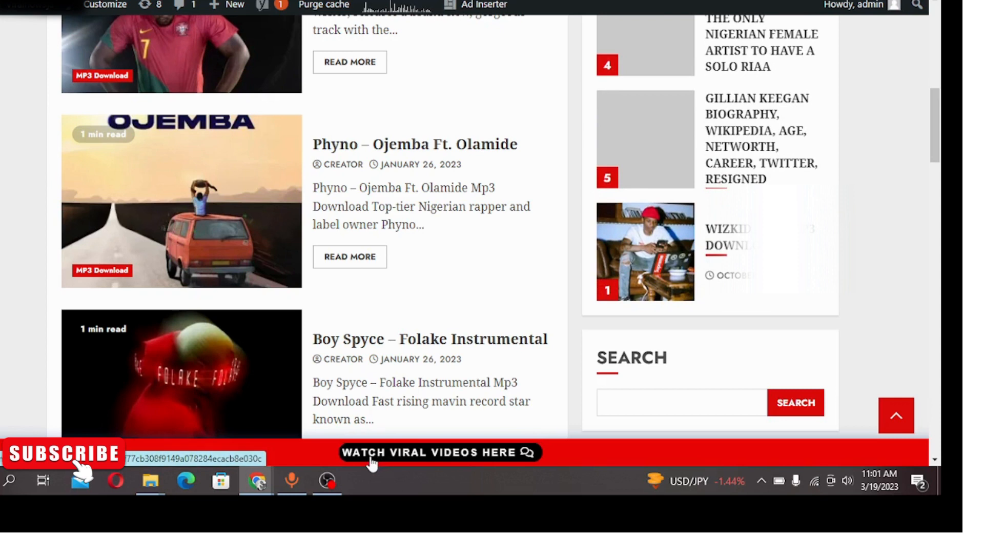
mouse_move(508, 455)
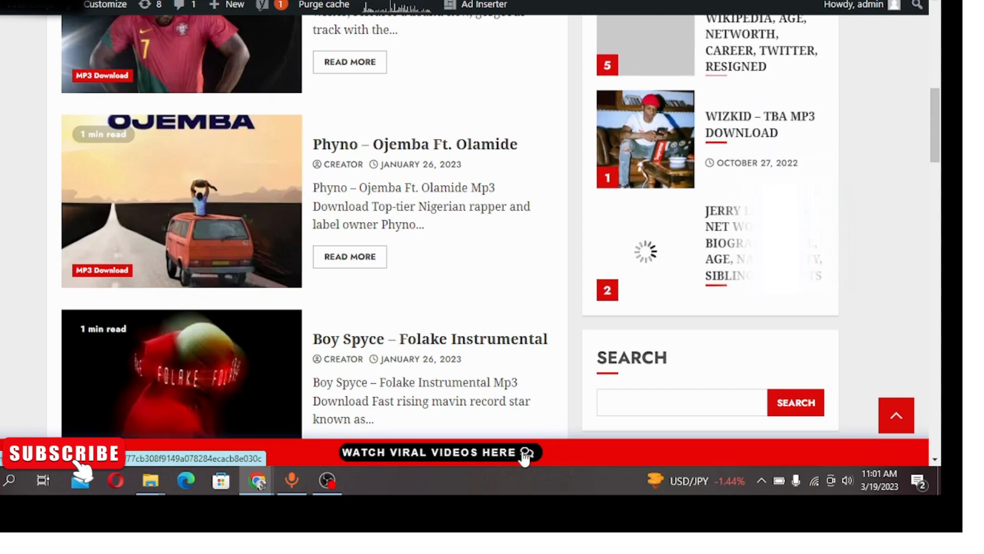
mouse_move(434, 461)
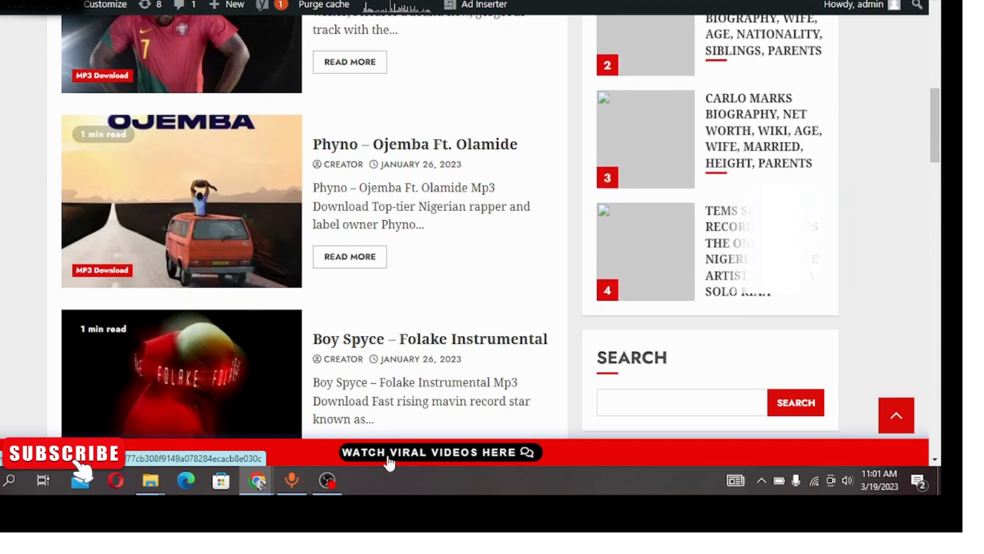
mouse_move(493, 452)
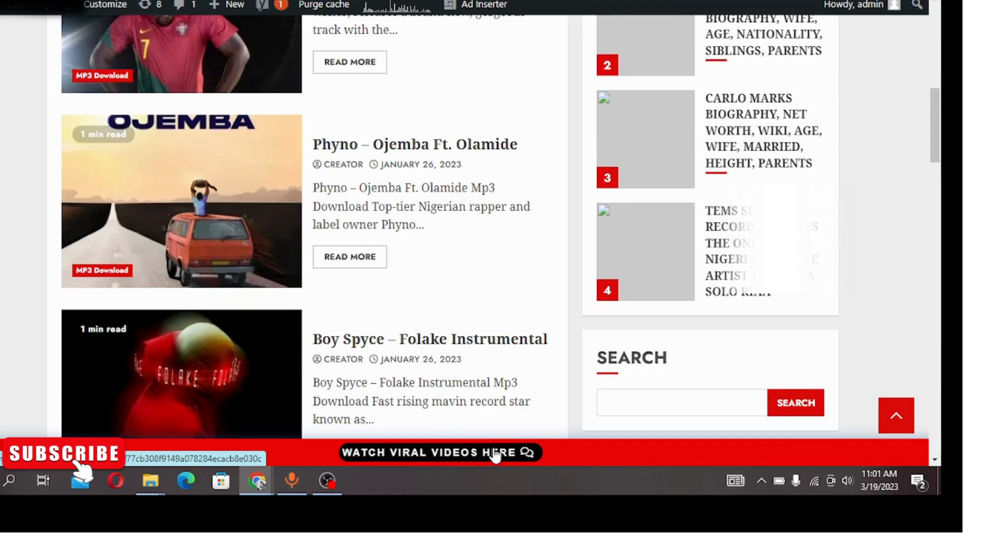